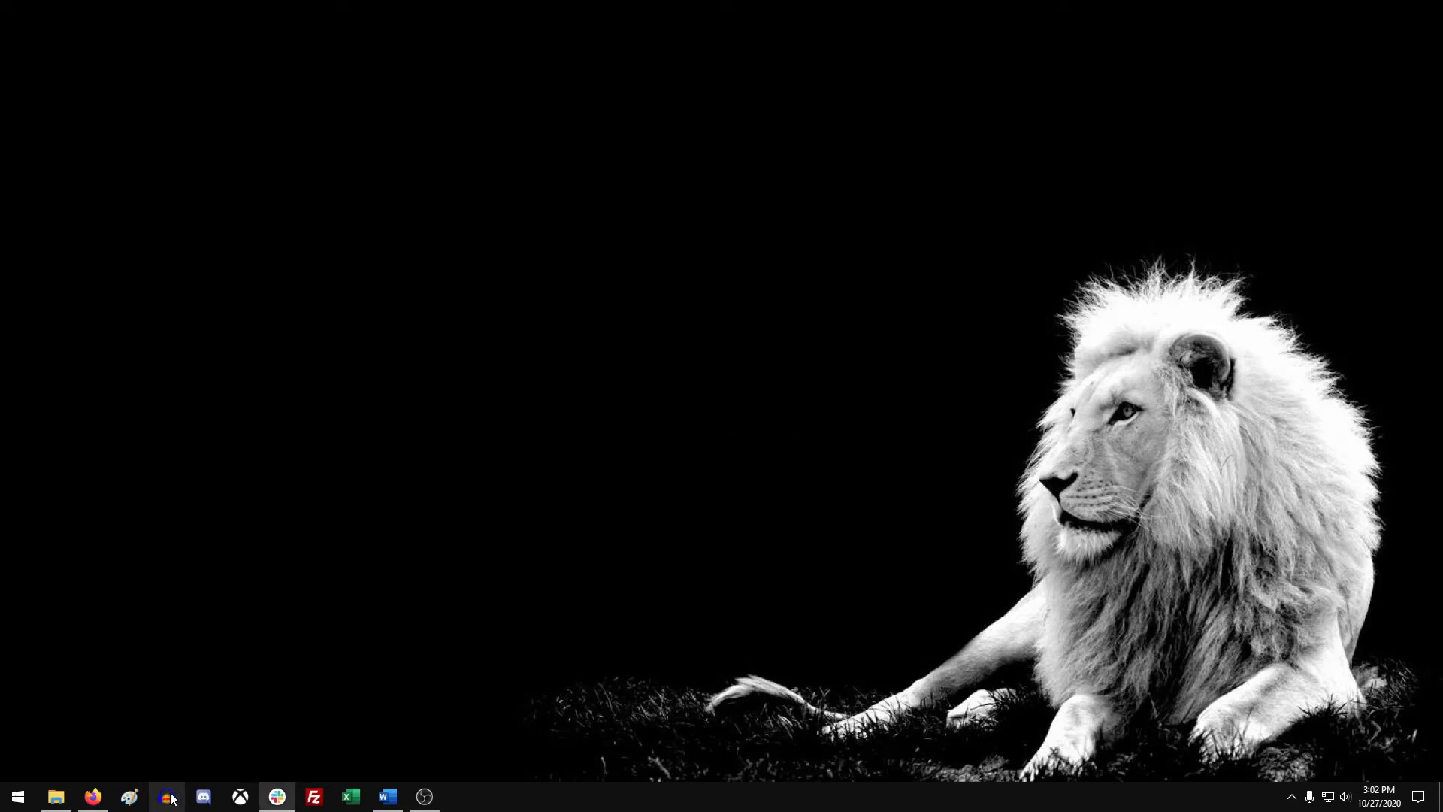
Launch Audacity and load the Wrong Rear Spacing audiobook file as a mono track
{"action": "left_click", "coordinate": [167, 796]}
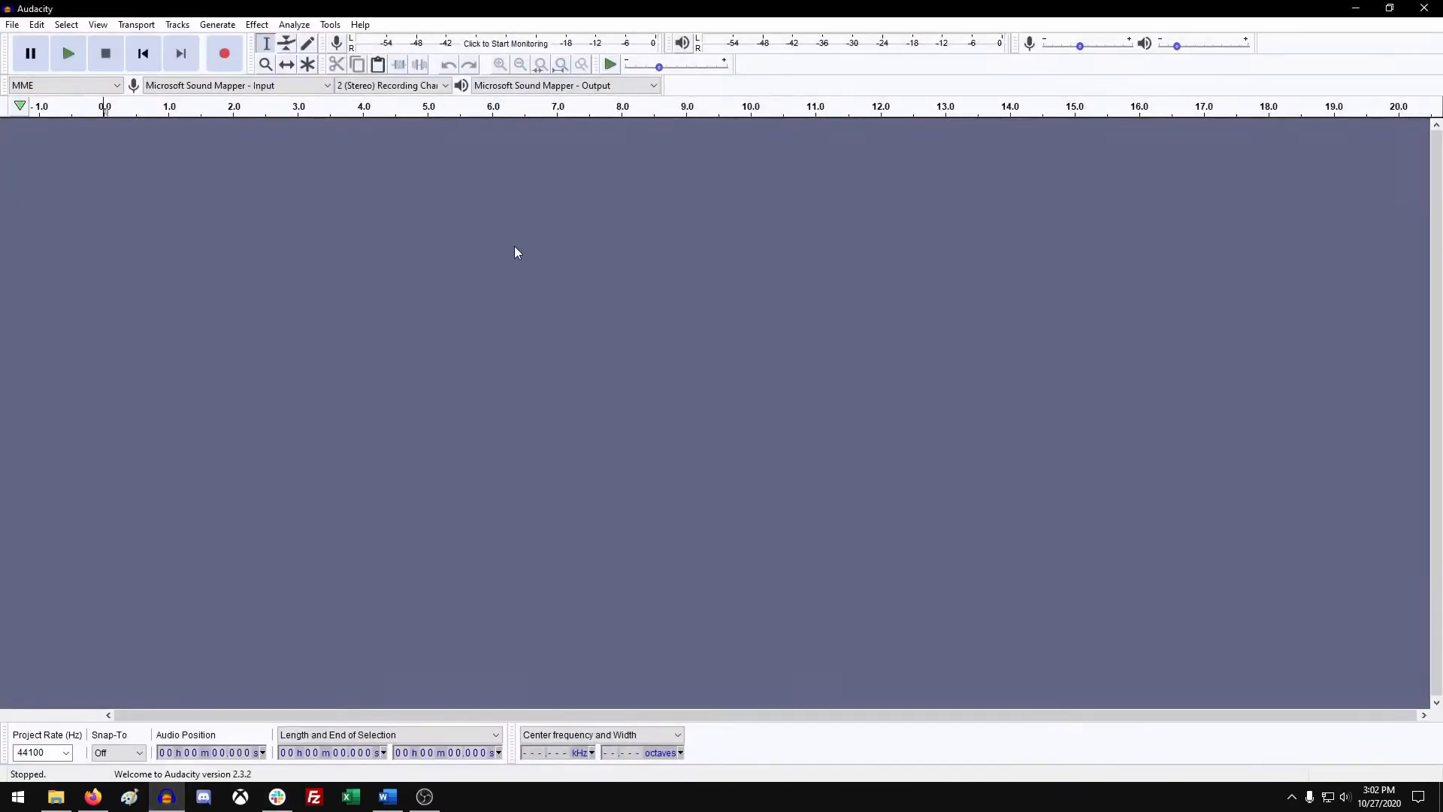
{"action": "mouse_move", "coordinate": [57, 796]}
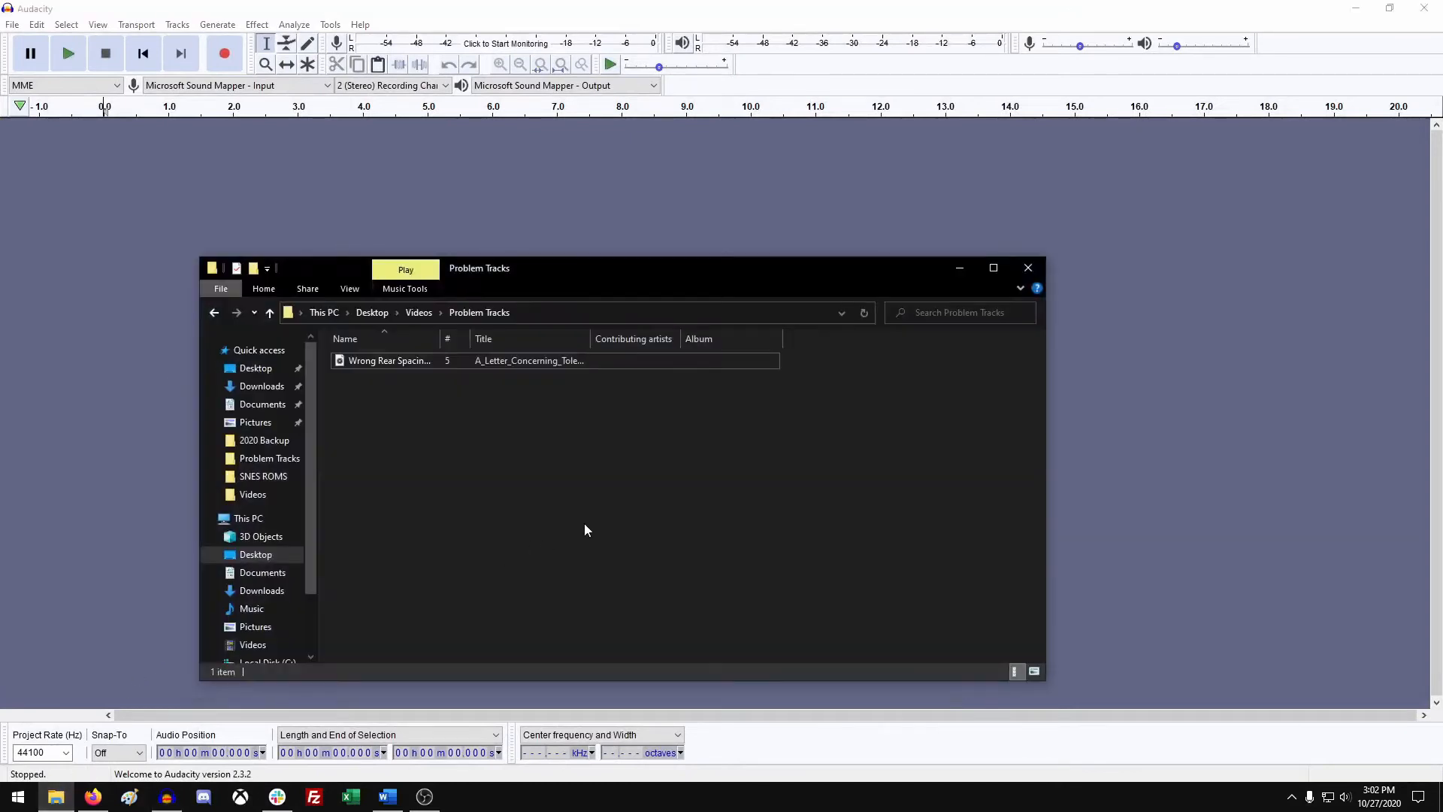
{"action": "left_click", "coordinate": [389, 360]}
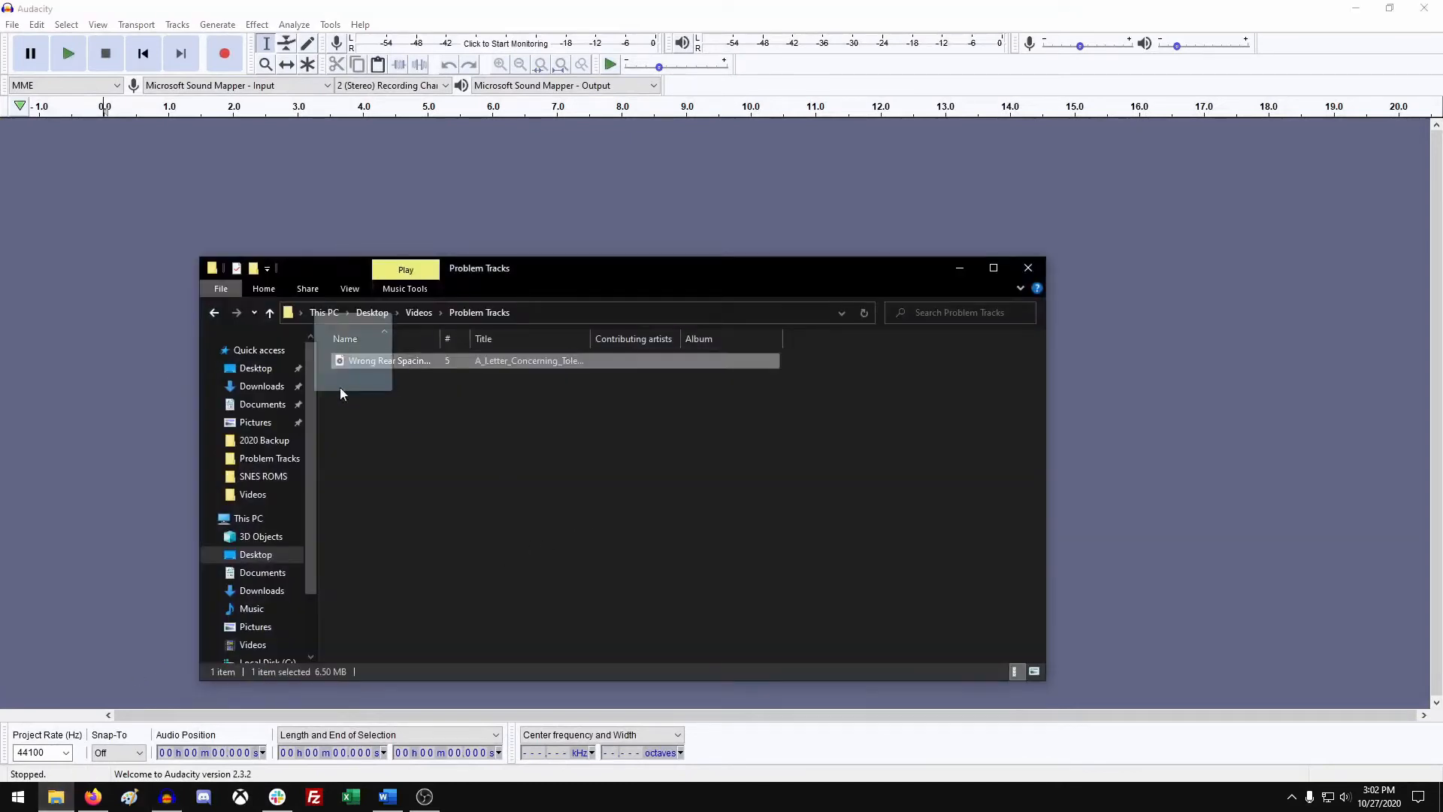
{"action": "double_click", "coordinate": [389, 360]}
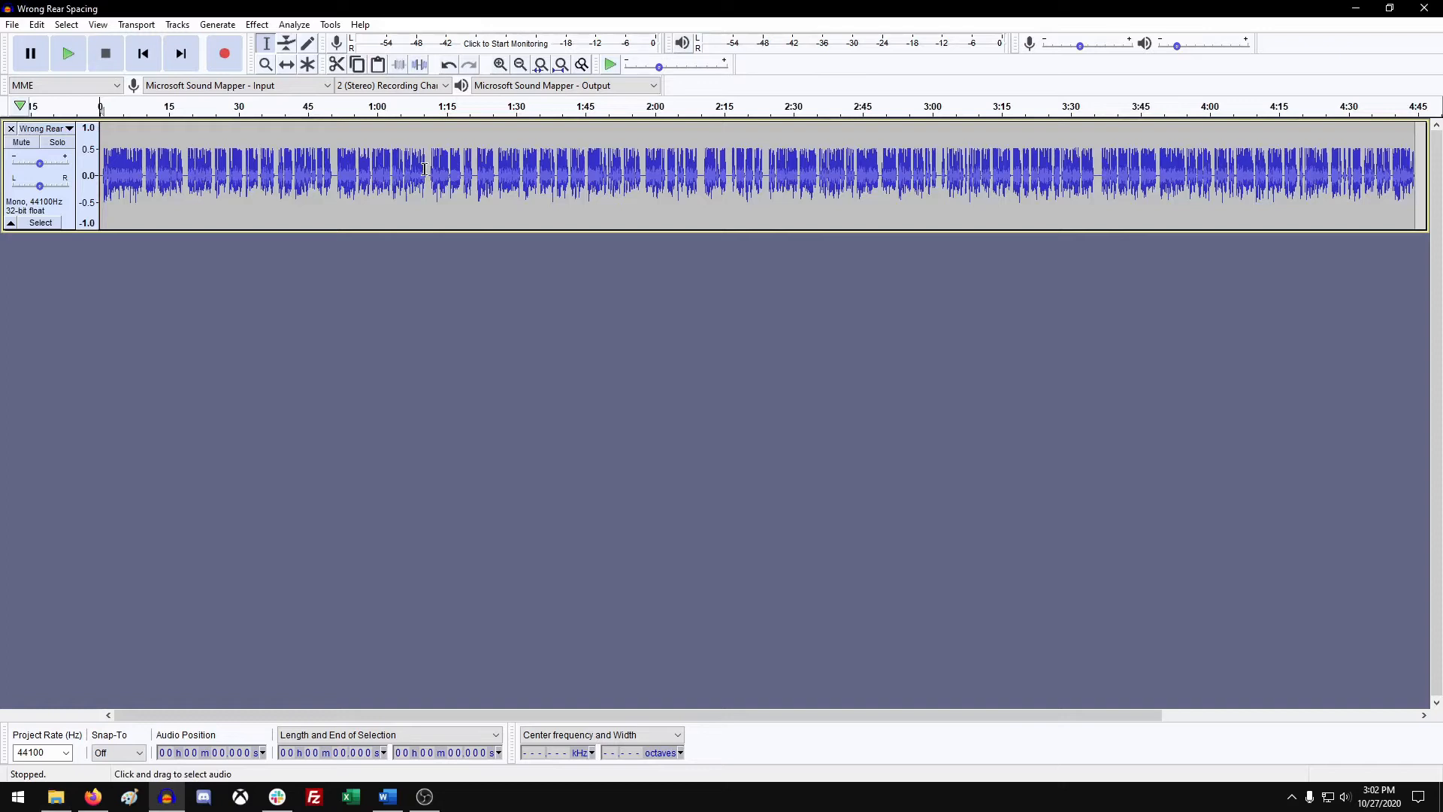
Switch the Wrong Rear Spacing track's display to Waveform (dB)
{"action": "left_click", "coordinate": [425, 171]}
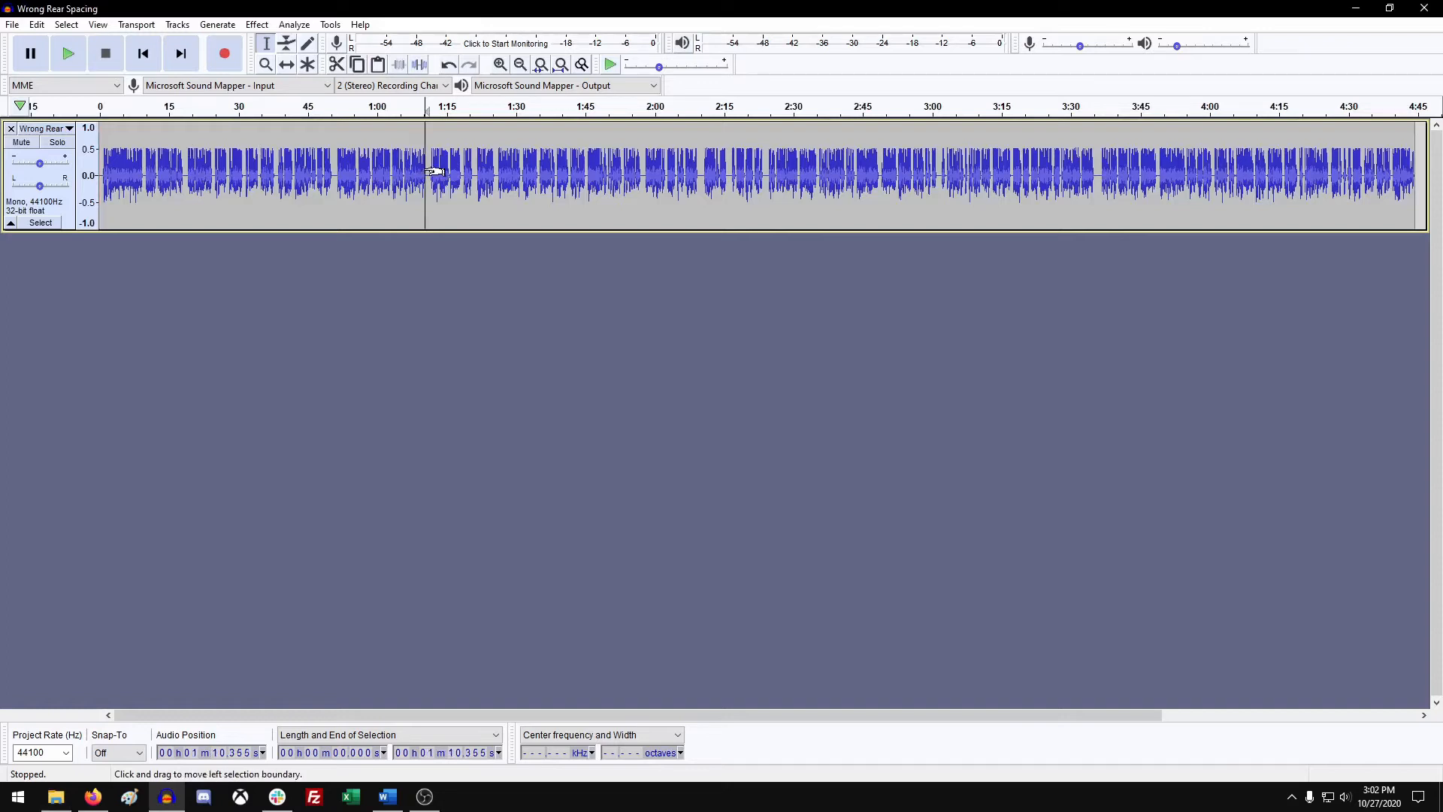
{"action": "left_click", "coordinate": [69, 128]}
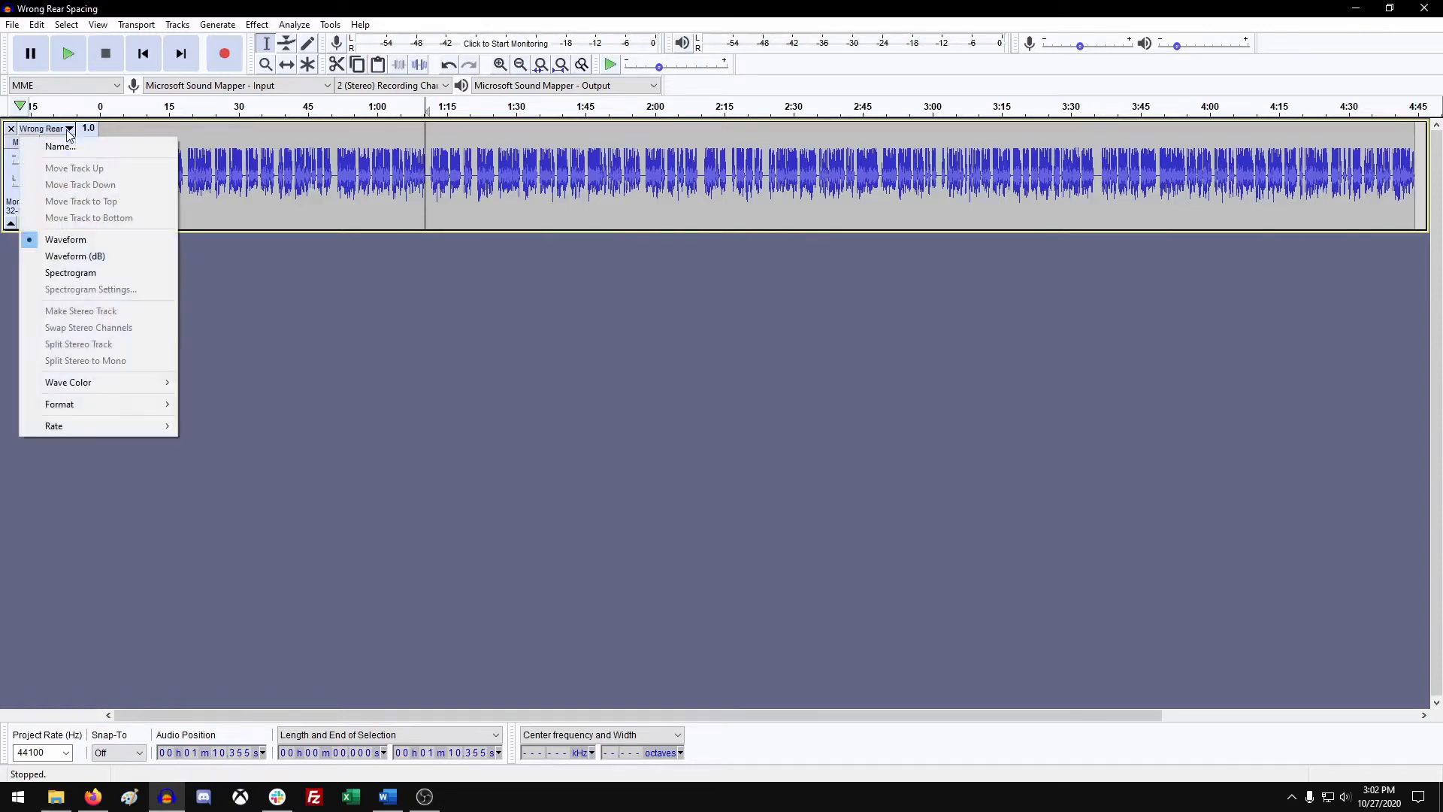
{"action": "mouse_move", "coordinate": [75, 255]}
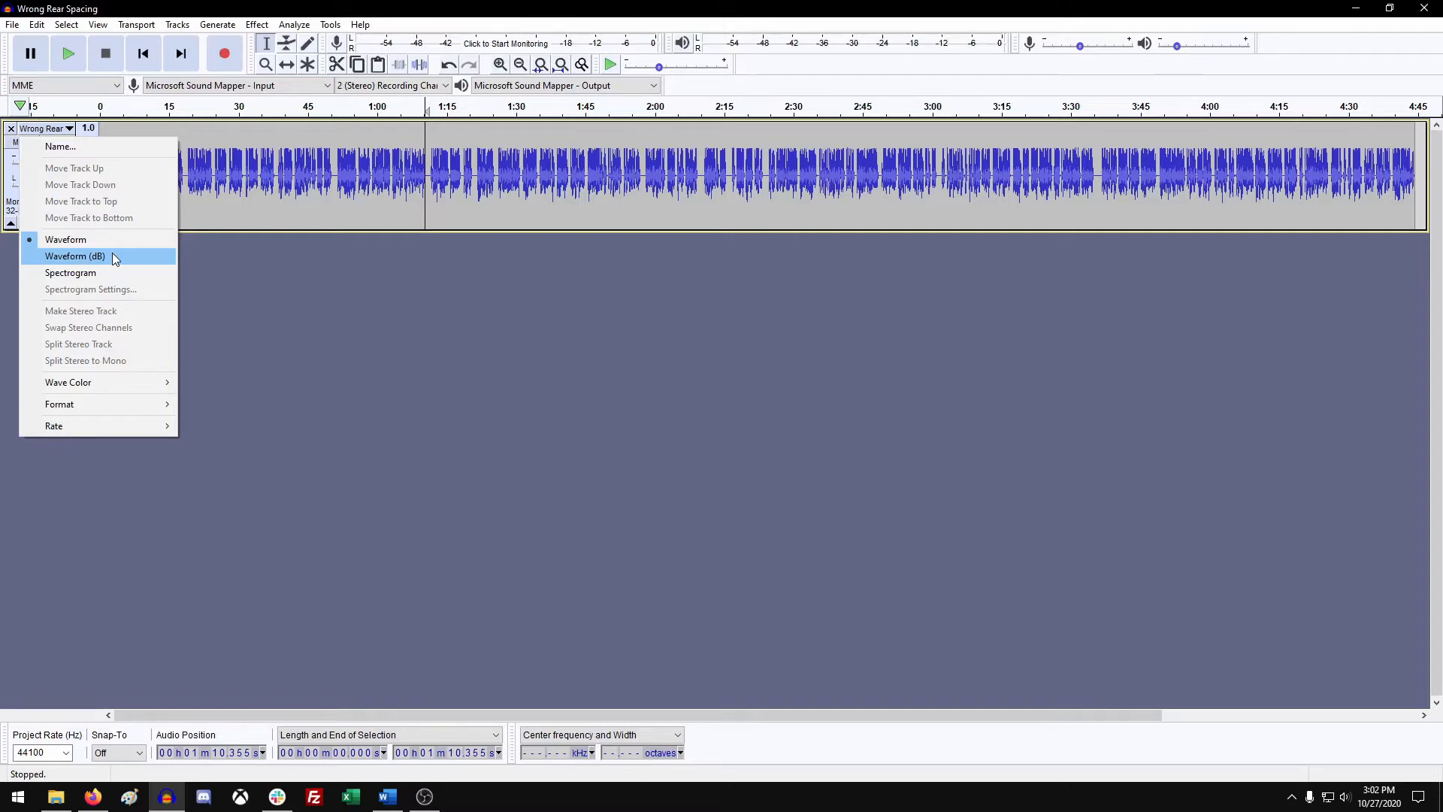
{"action": "left_click", "coordinate": [74, 255]}
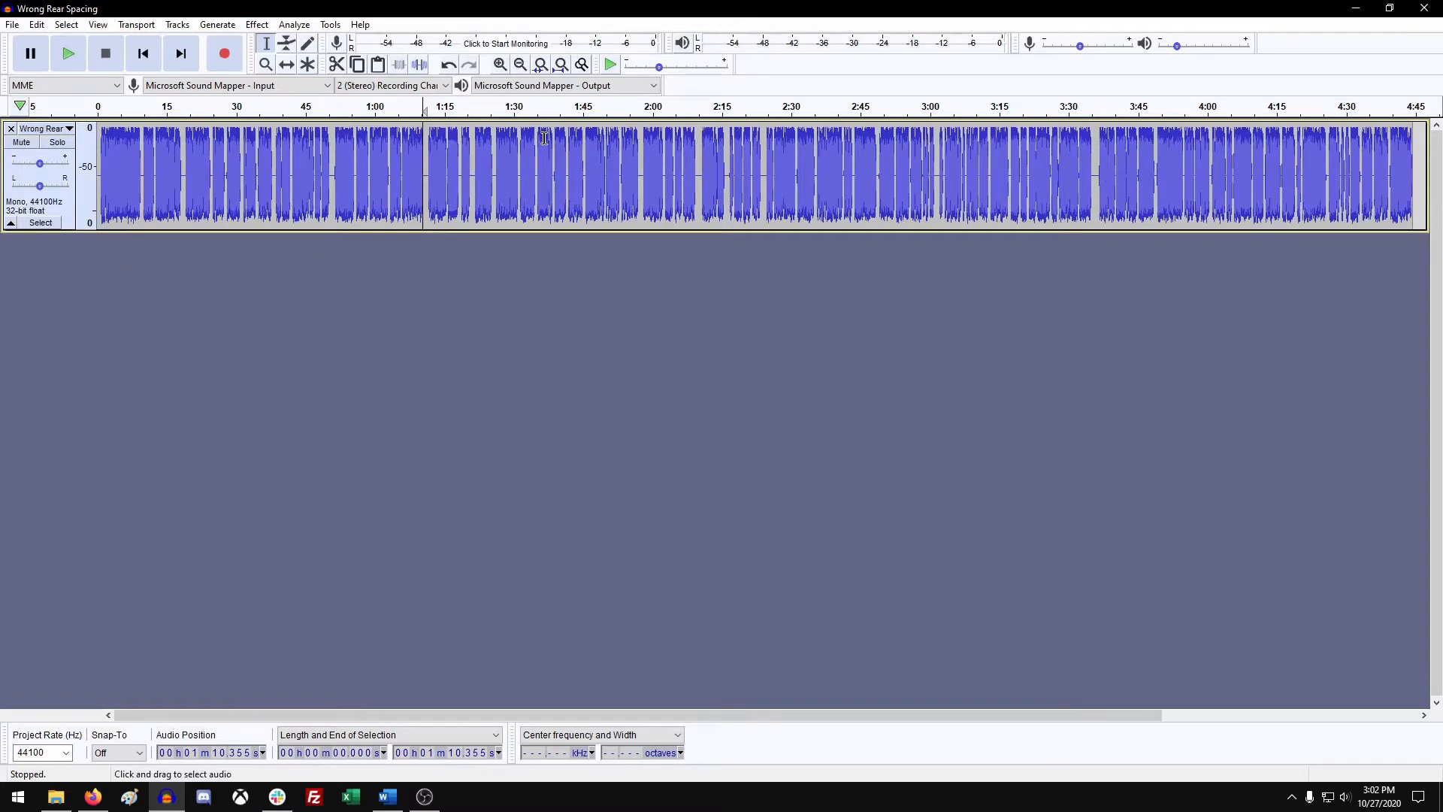
{"action": "mouse_move", "coordinate": [452, 163]}
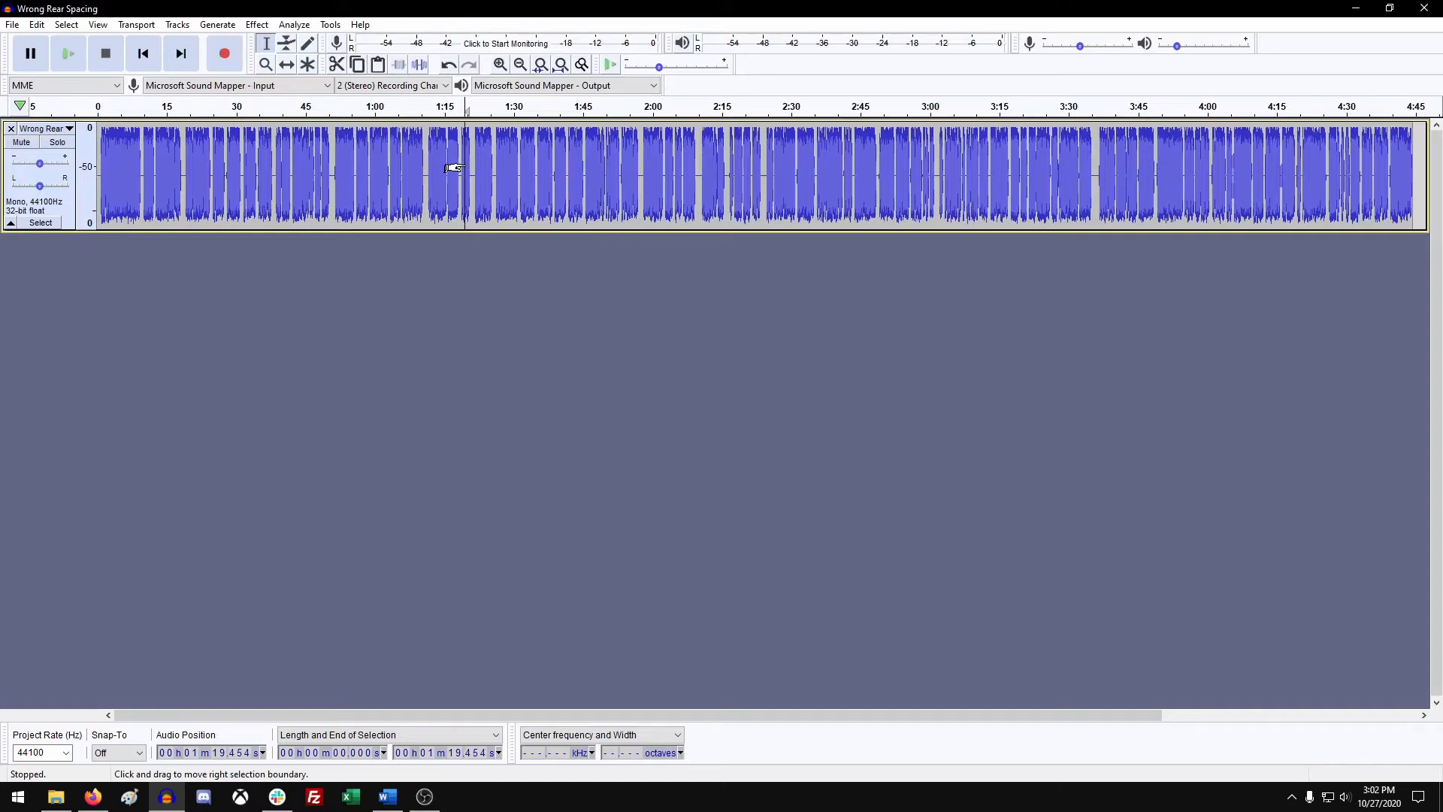
Zoom in on the track's ending near 1:19.8 to see the gaps between phrases
{"action": "left_click", "coordinate": [499, 64]}
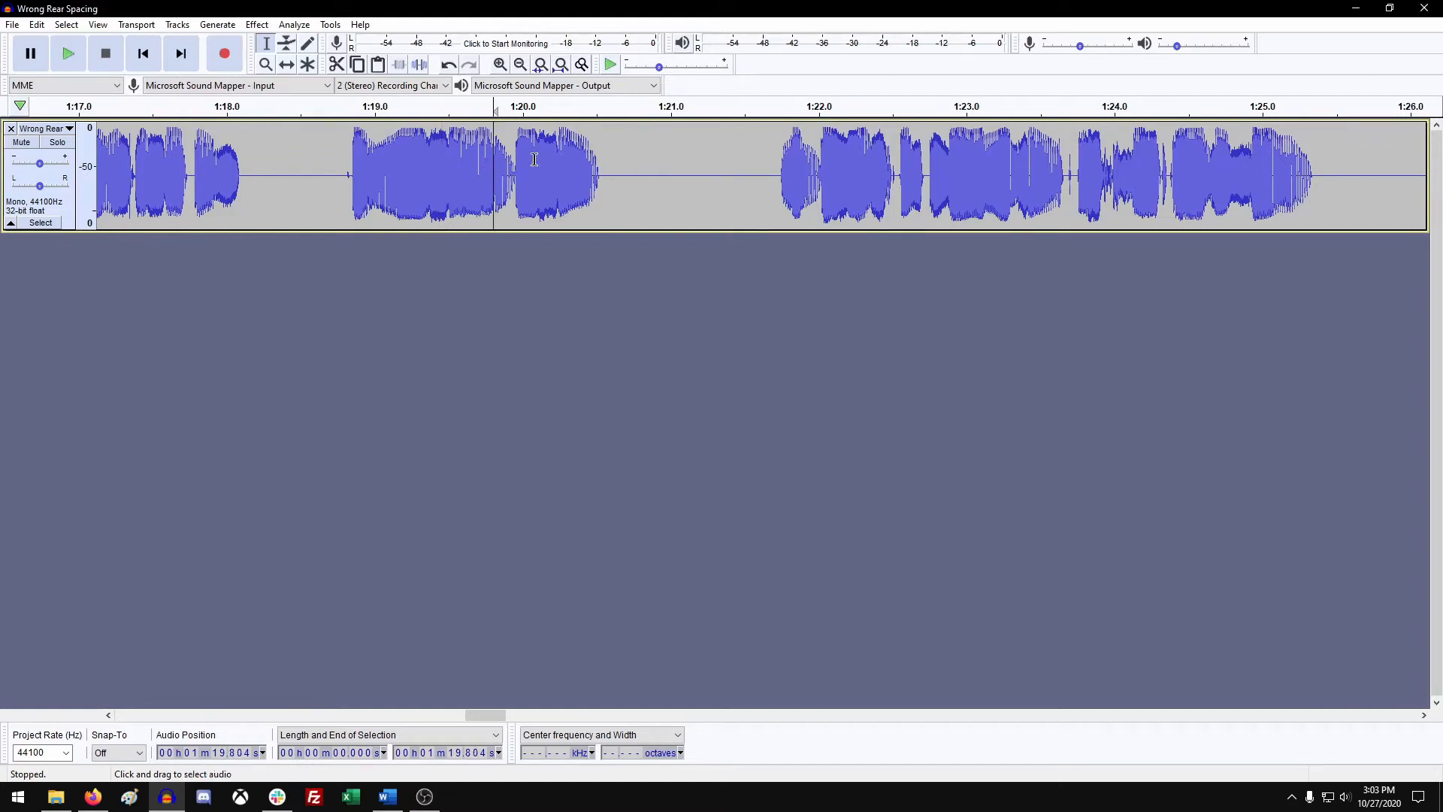
{"action": "mouse_move", "coordinate": [639, 154]}
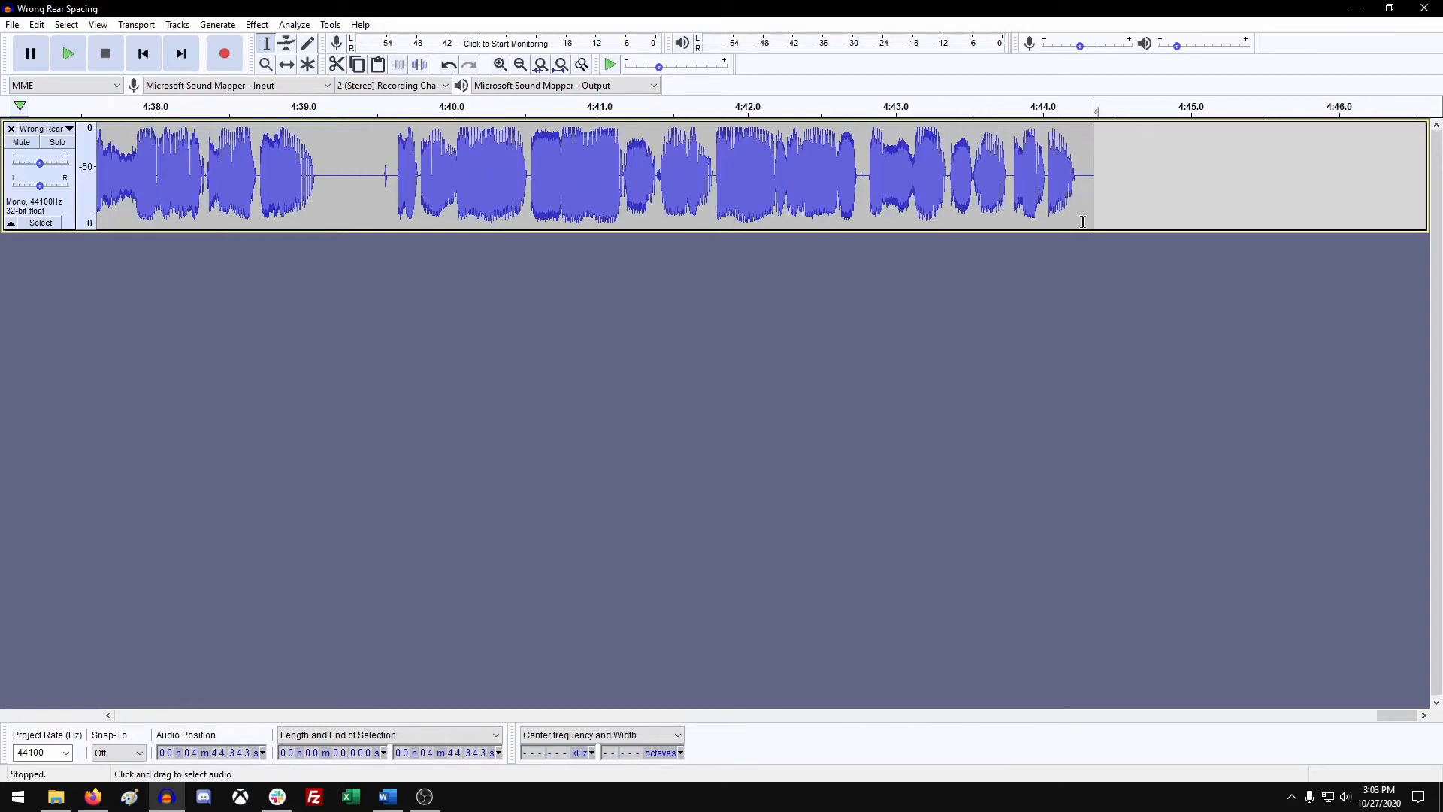
{"action": "mouse_move", "coordinate": [1041, 108]}
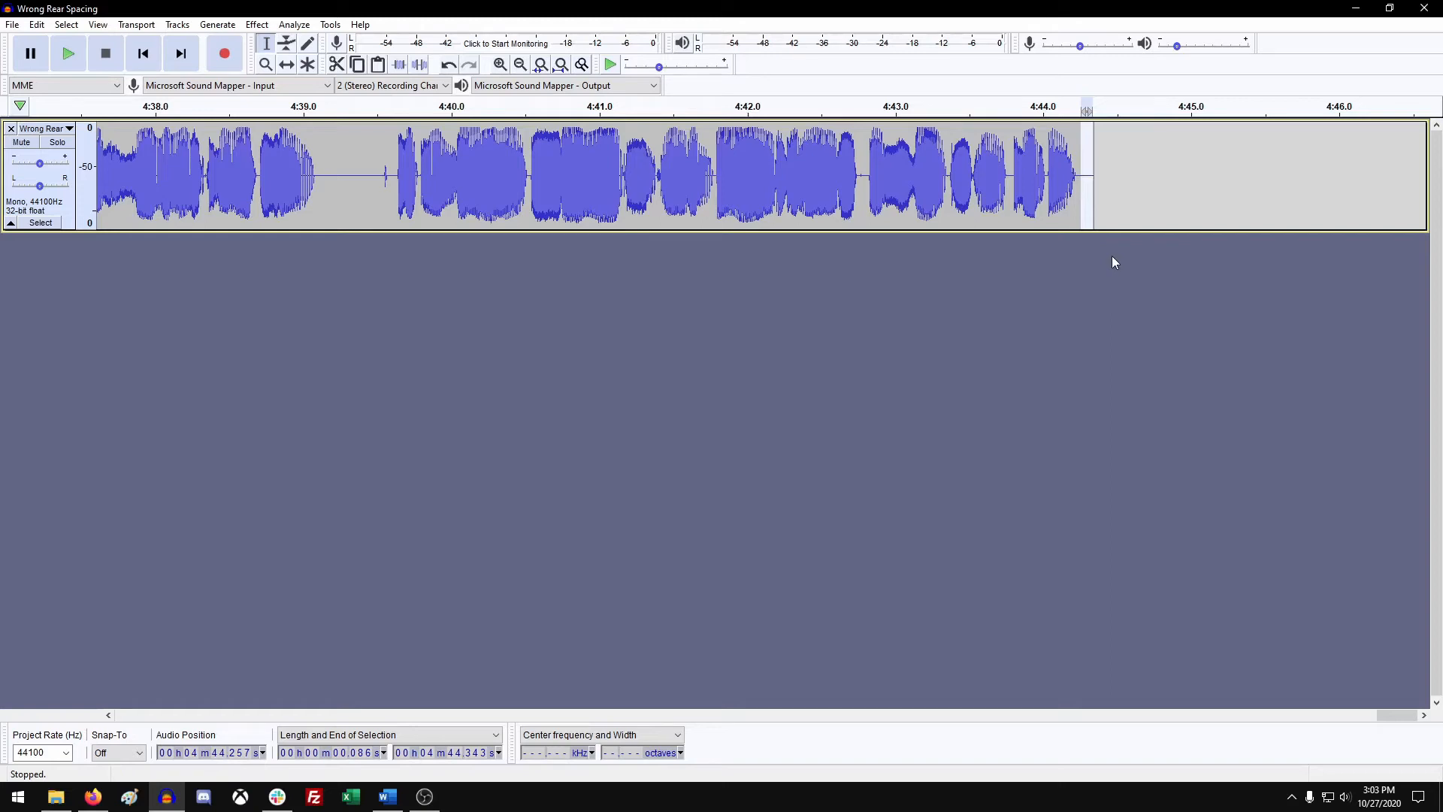
{"action": "mouse_move", "coordinate": [1088, 207]}
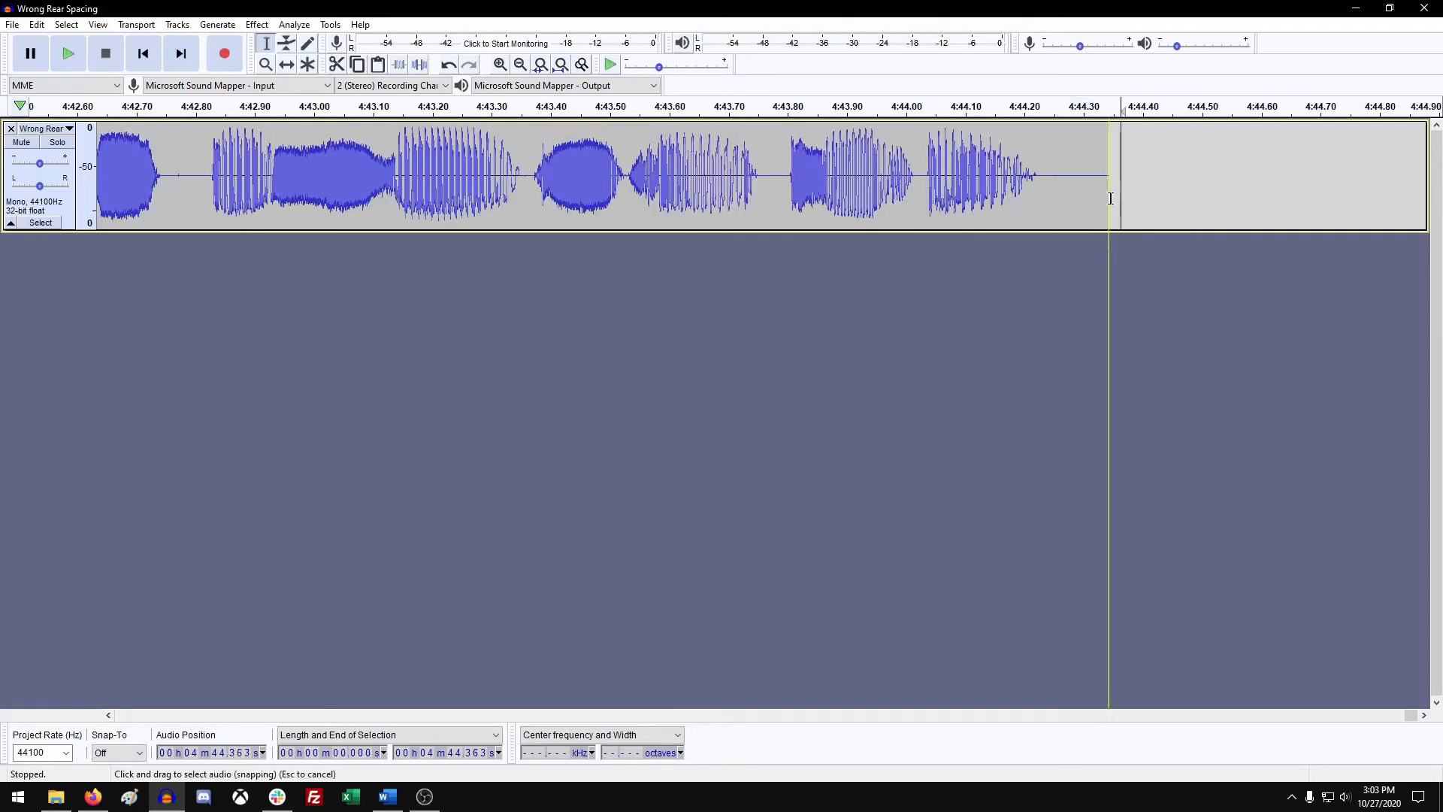
Generate 3 seconds of silence after the last phrase near 4:44.2
{"action": "left_click_drag", "start_coordinate": [1040, 176], "coordinate": [1109, 175]}
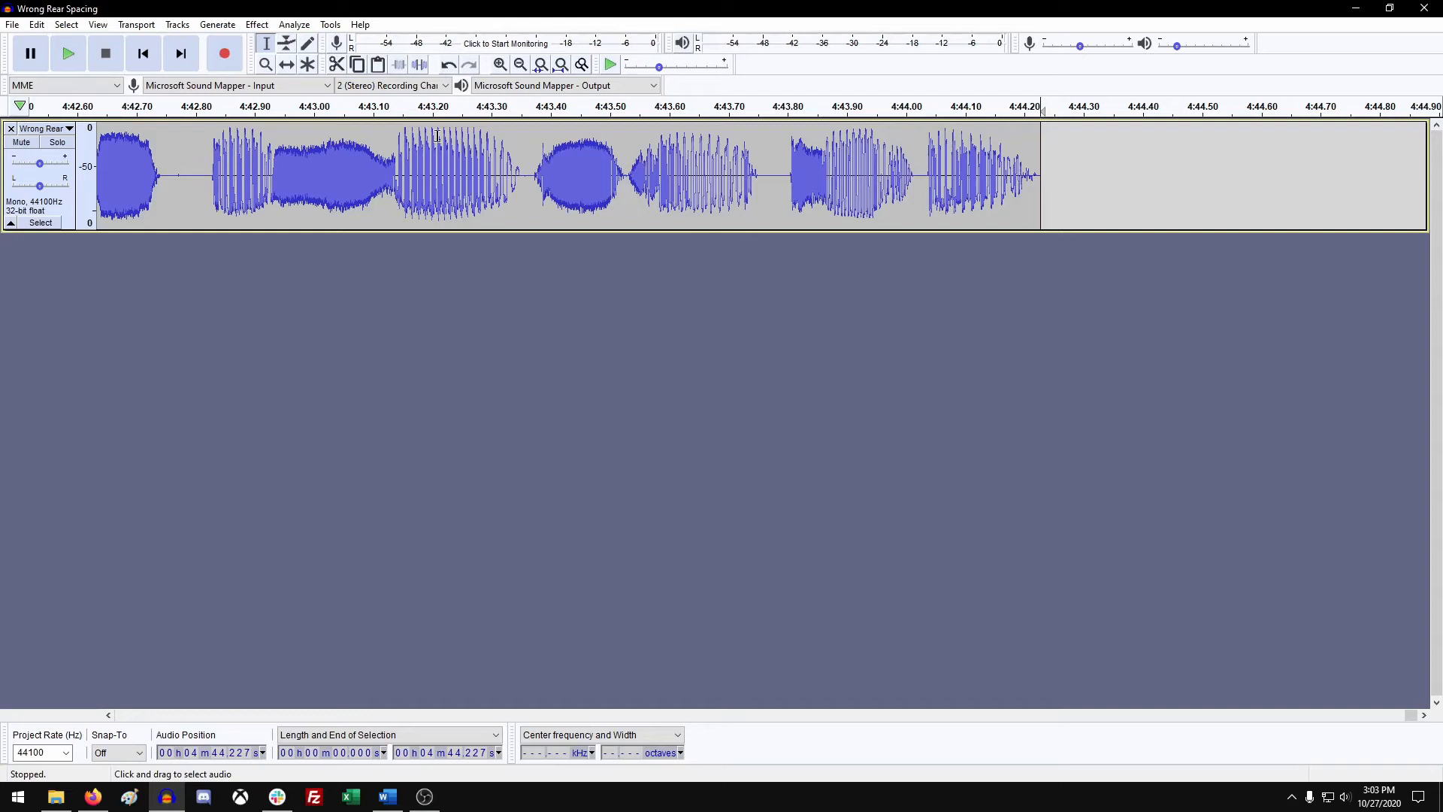
{"action": "left_click", "coordinate": [217, 25]}
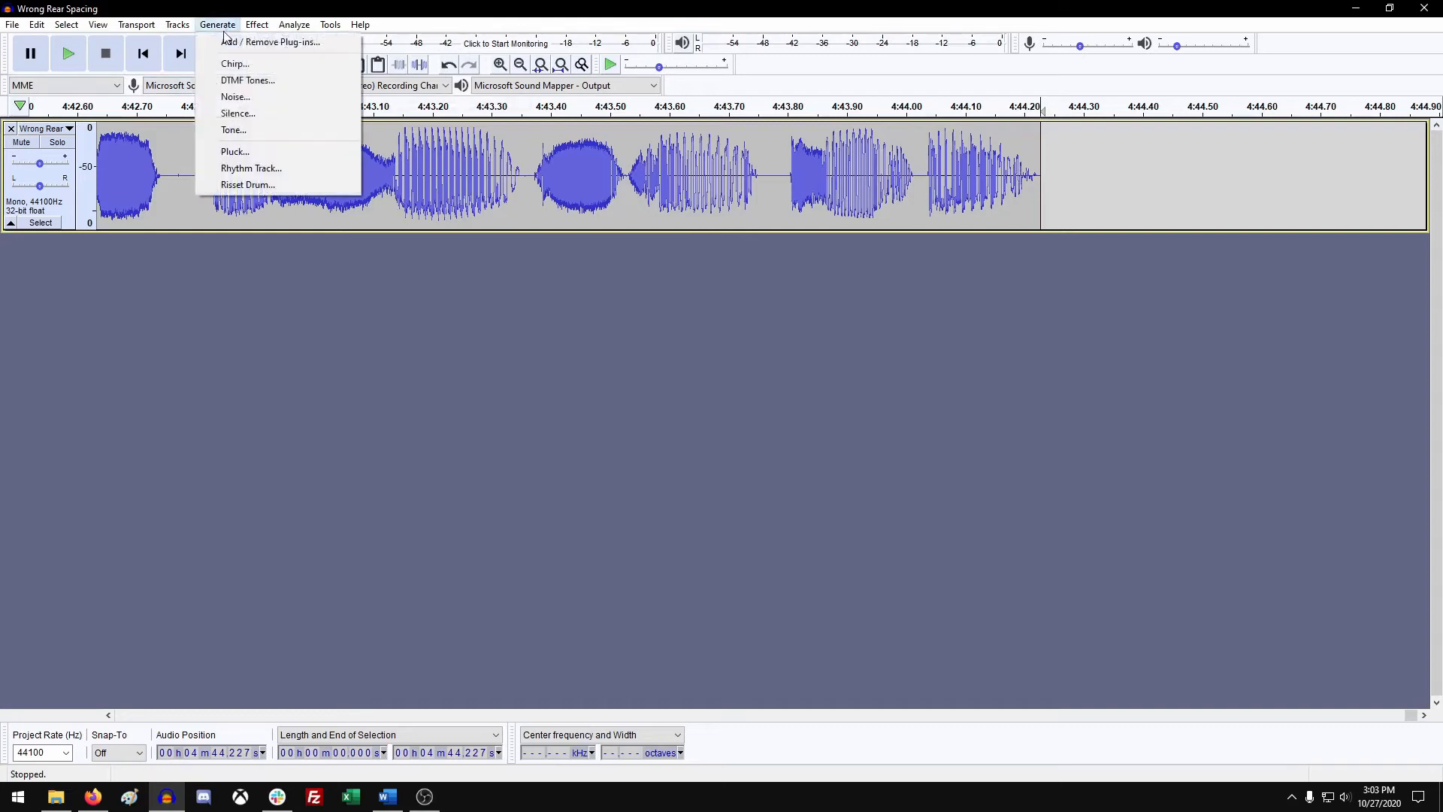
{"action": "left_click", "coordinate": [238, 113]}
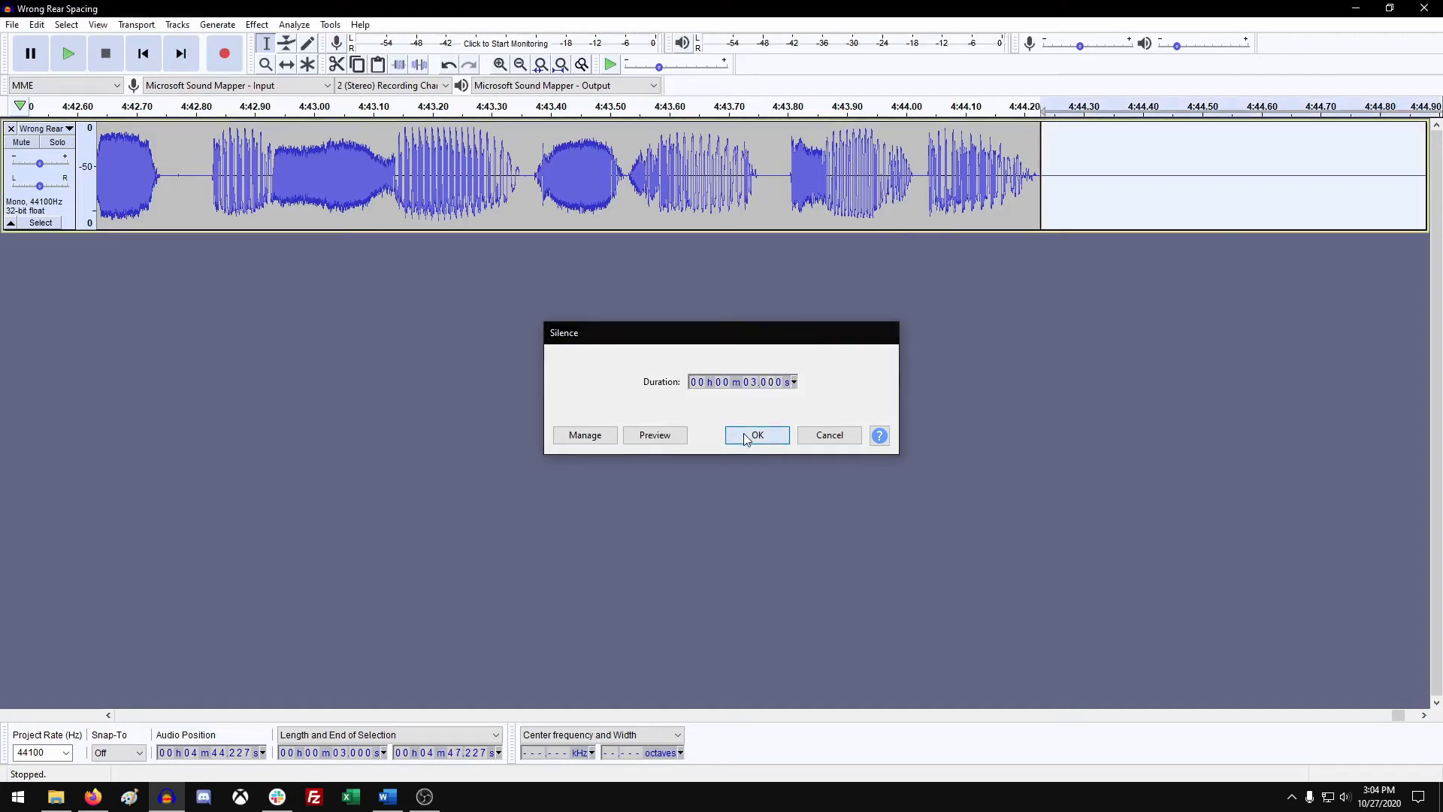
{"action": "left_click", "coordinate": [757, 435]}
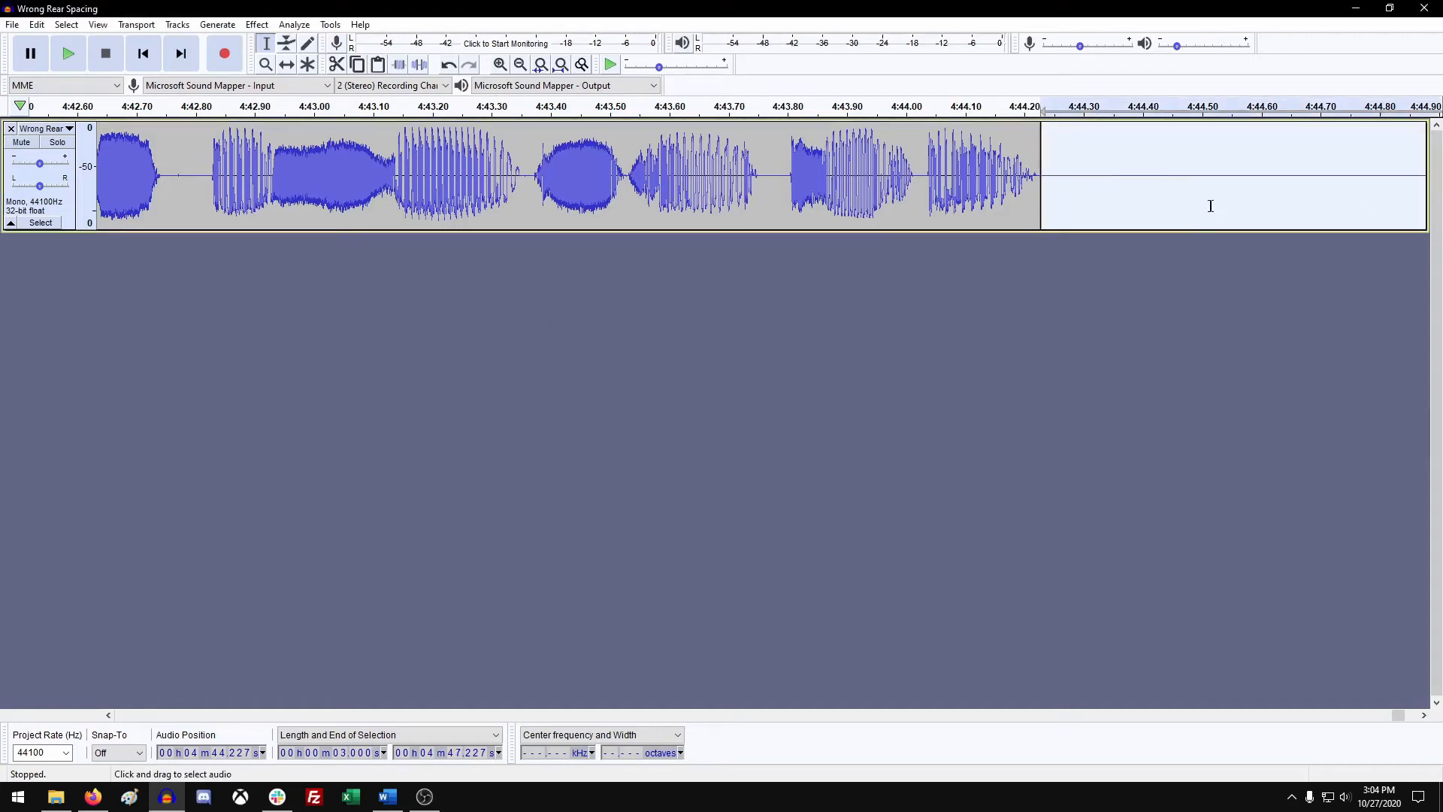
{"action": "mouse_move", "coordinate": [1188, 202]}
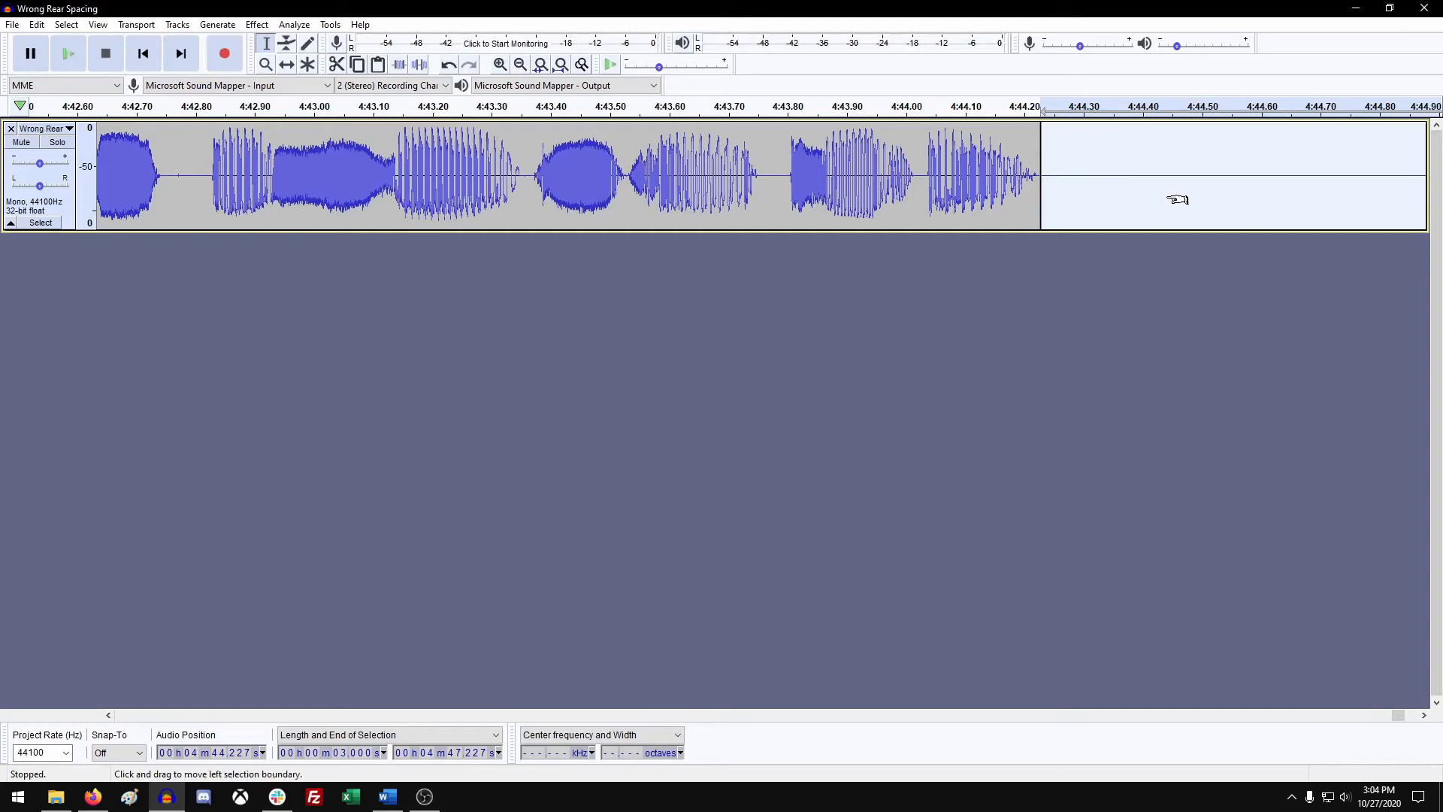
{"action": "mouse_move", "coordinate": [1176, 194]}
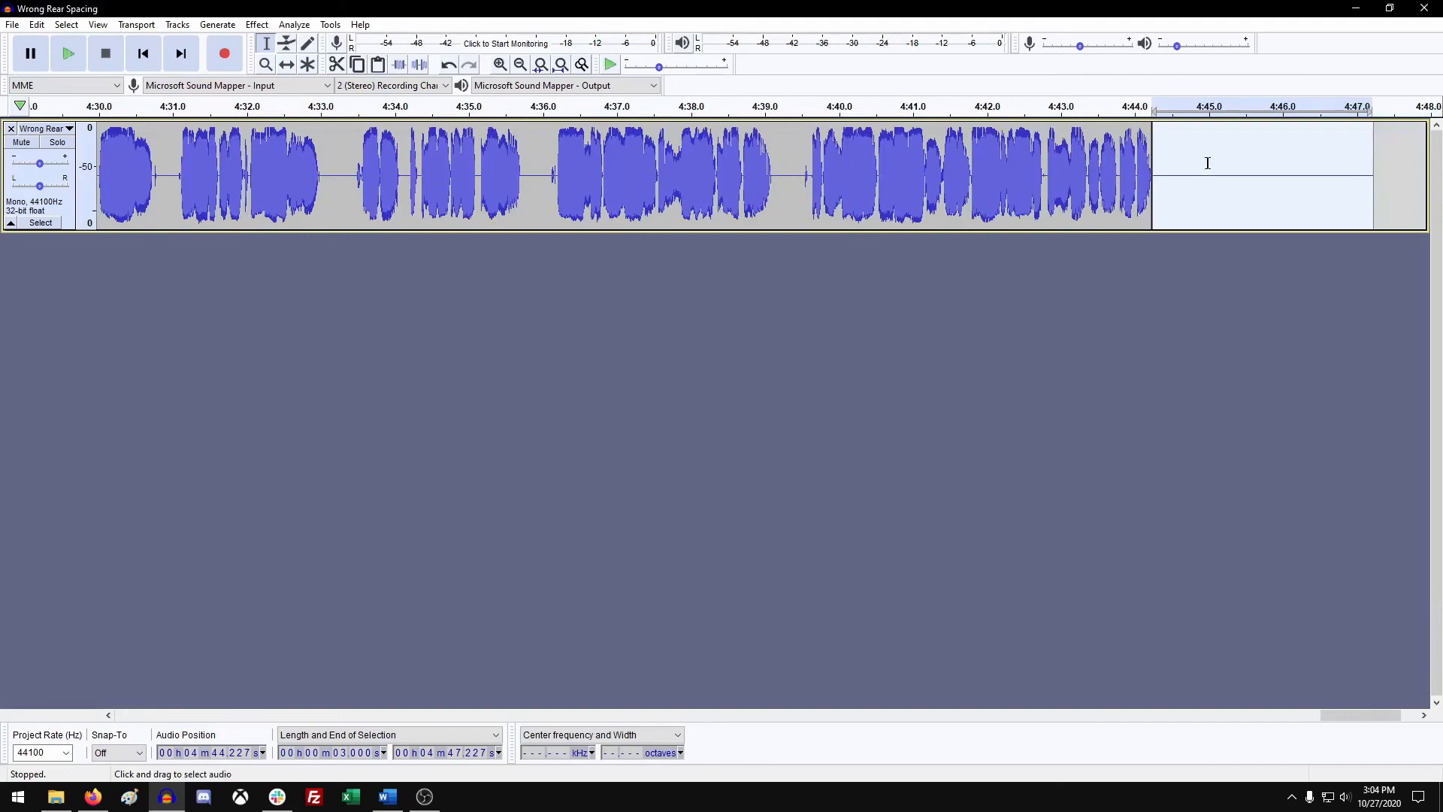
Place the playback position at the track's new end near 4:47.4
{"action": "left_click", "coordinate": [1320, 176]}
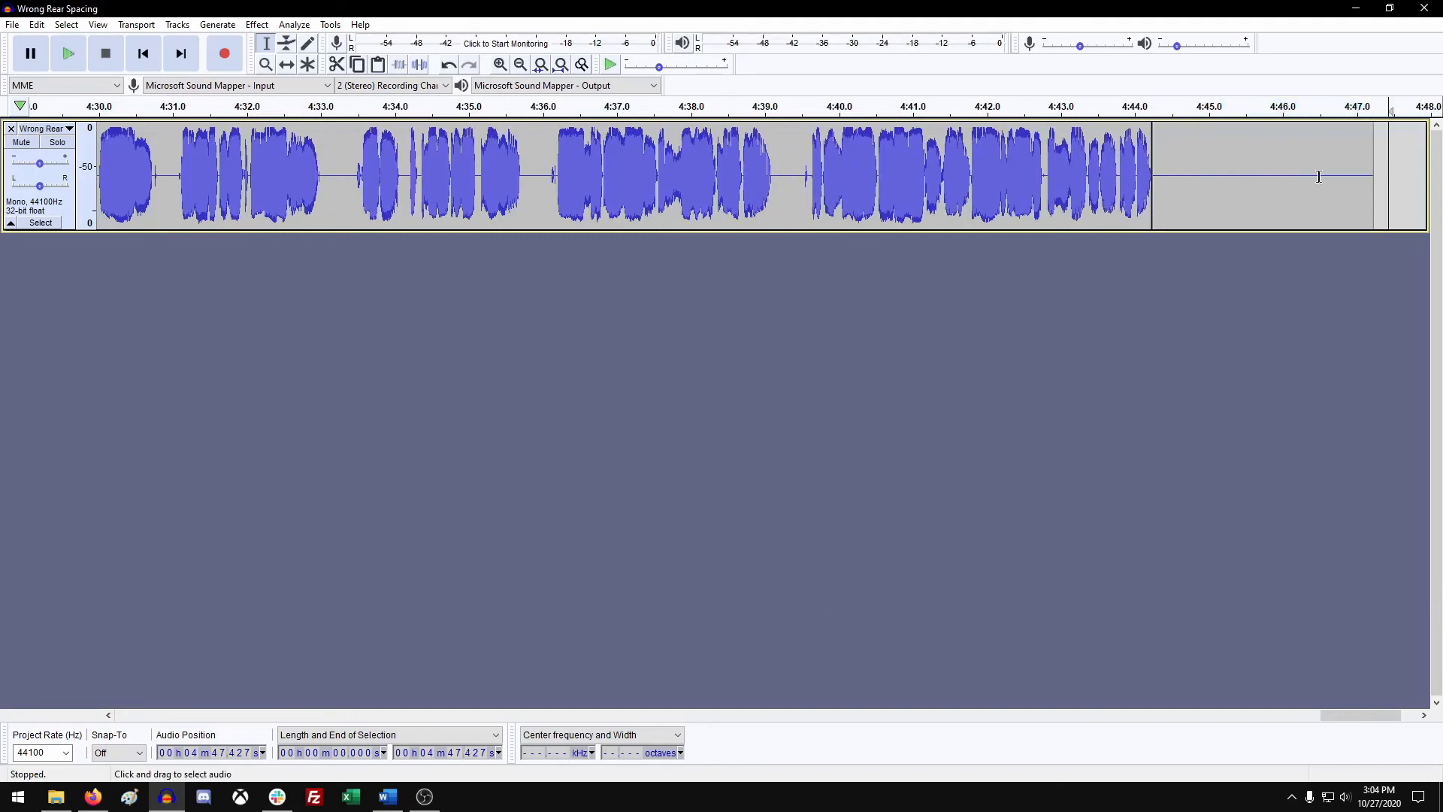
{"action": "mouse_move", "coordinate": [1218, 188]}
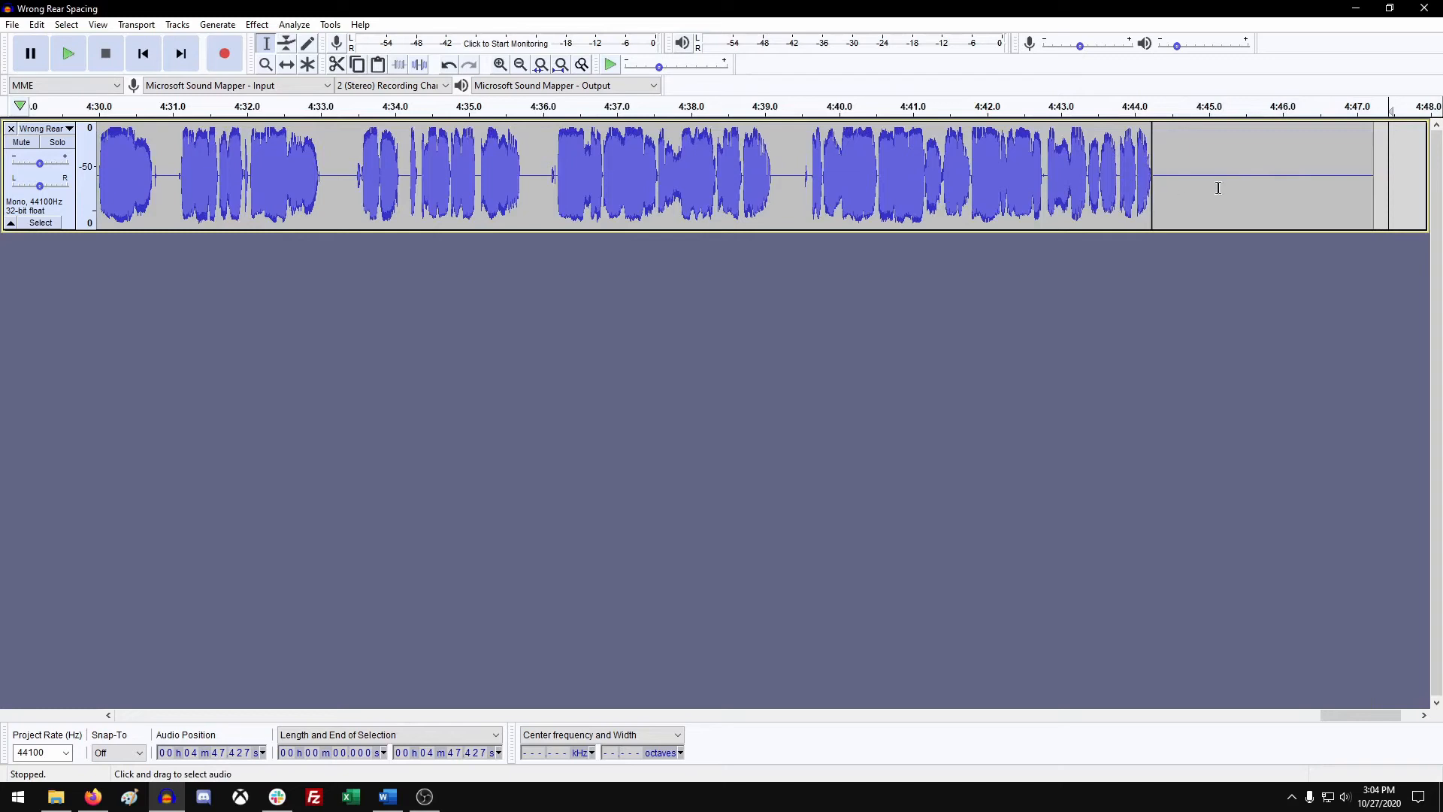
{"action": "mouse_move", "coordinate": [1363, 186]}
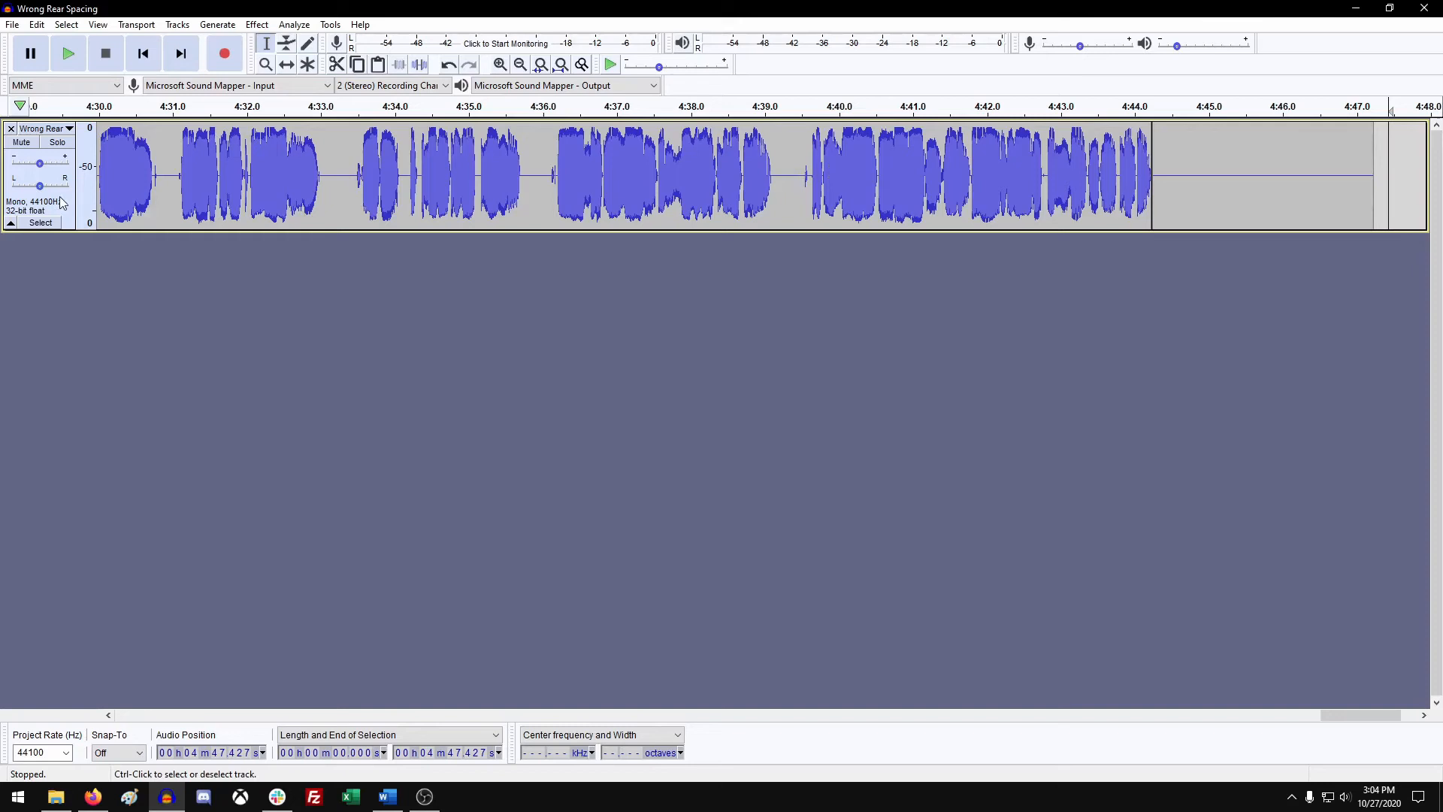
{"action": "mouse_move", "coordinate": [66, 205]}
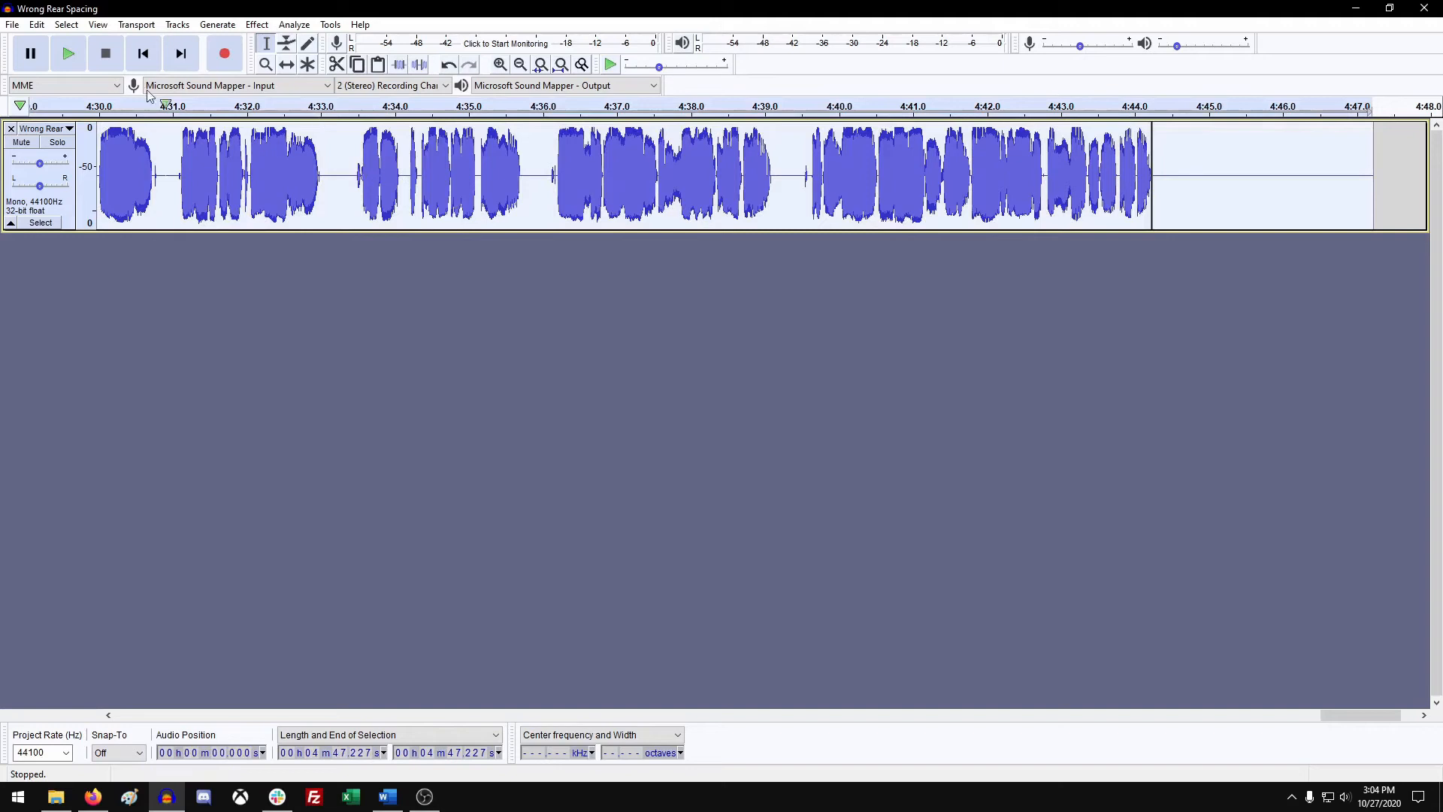
Start an MP3 export of the project as 'Wrong Rear Spacing.mp3' at 192 kbps
{"action": "left_click", "coordinate": [10, 25]}
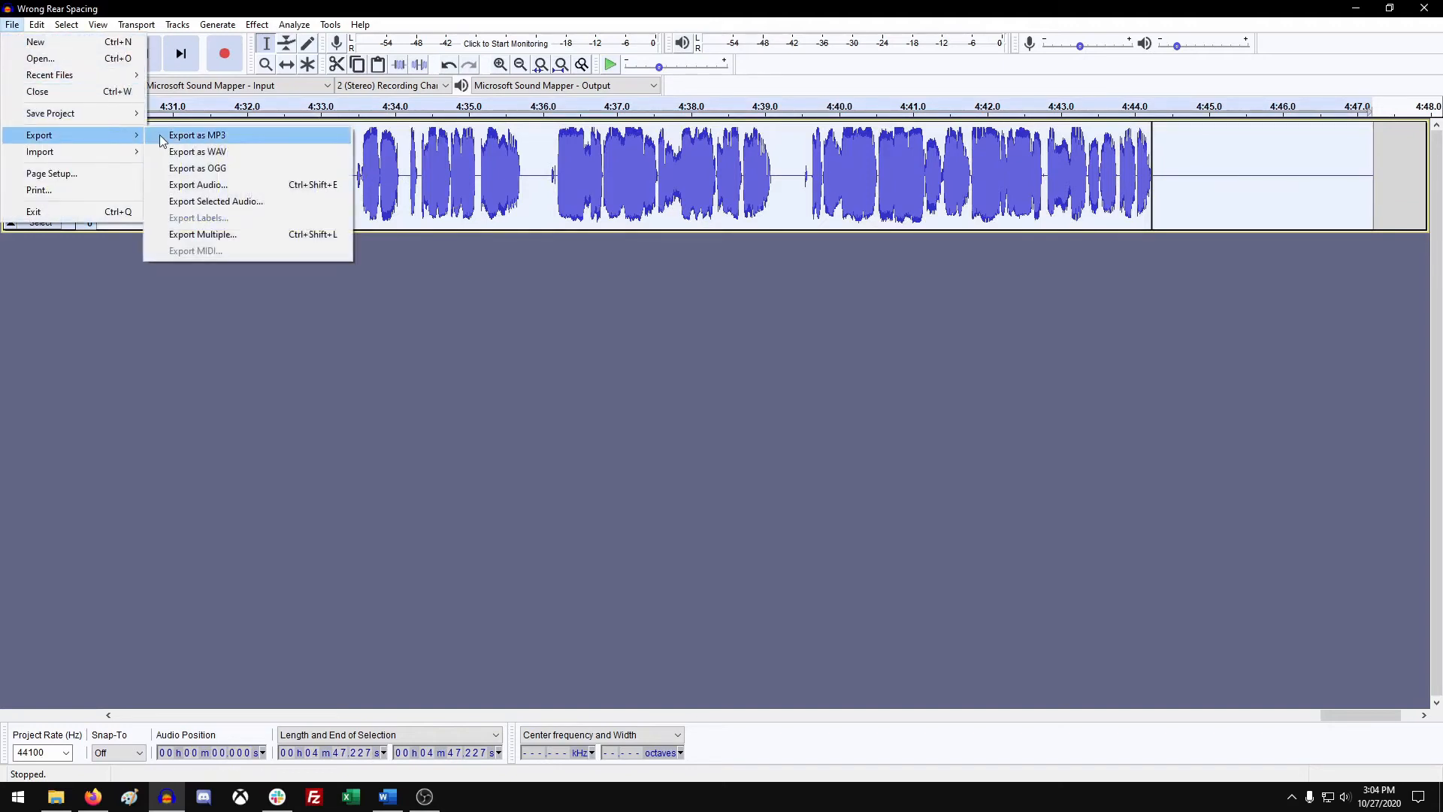
{"action": "mouse_move", "coordinate": [252, 146]}
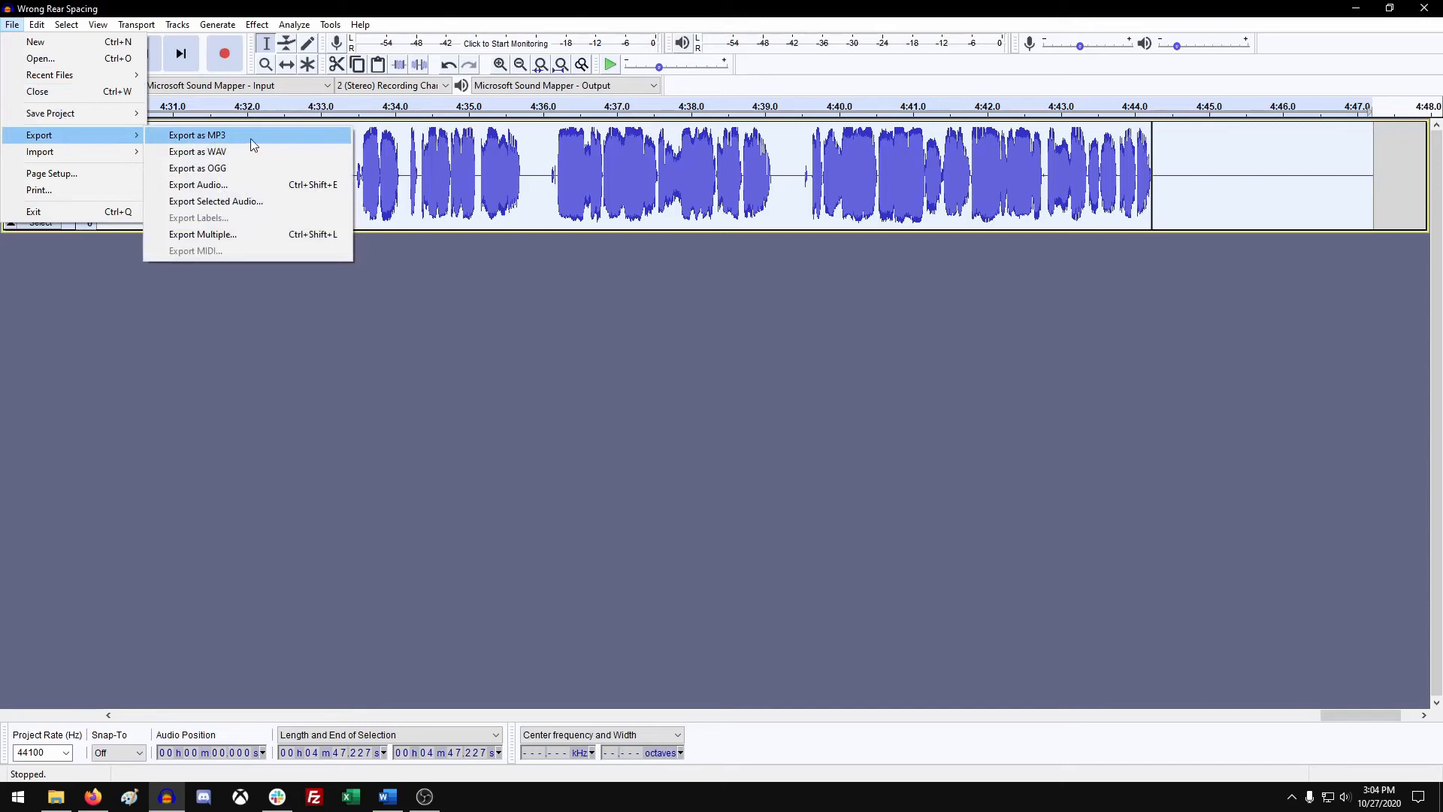
{"action": "mouse_move", "coordinate": [236, 235]}
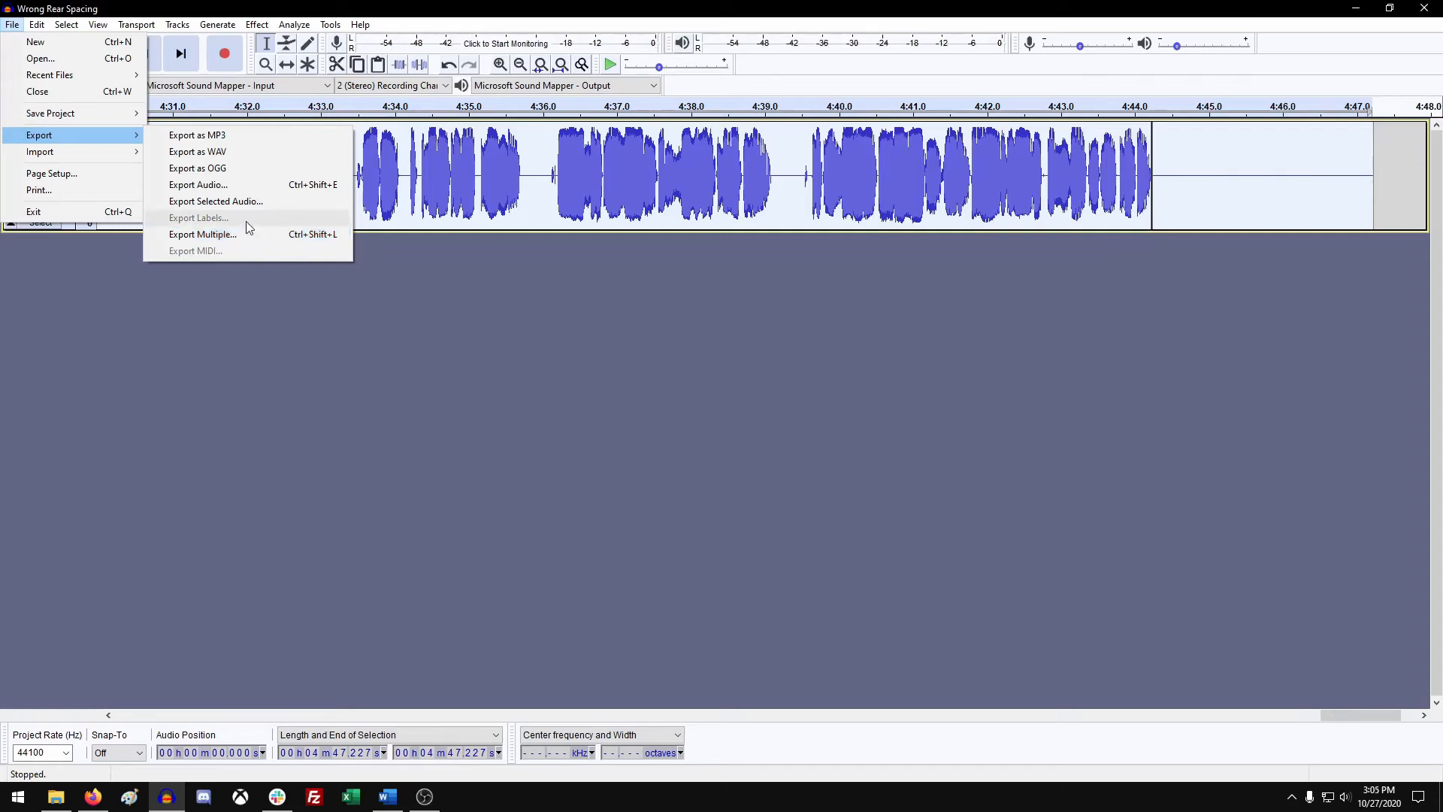
{"action": "mouse_move", "coordinate": [231, 135]}
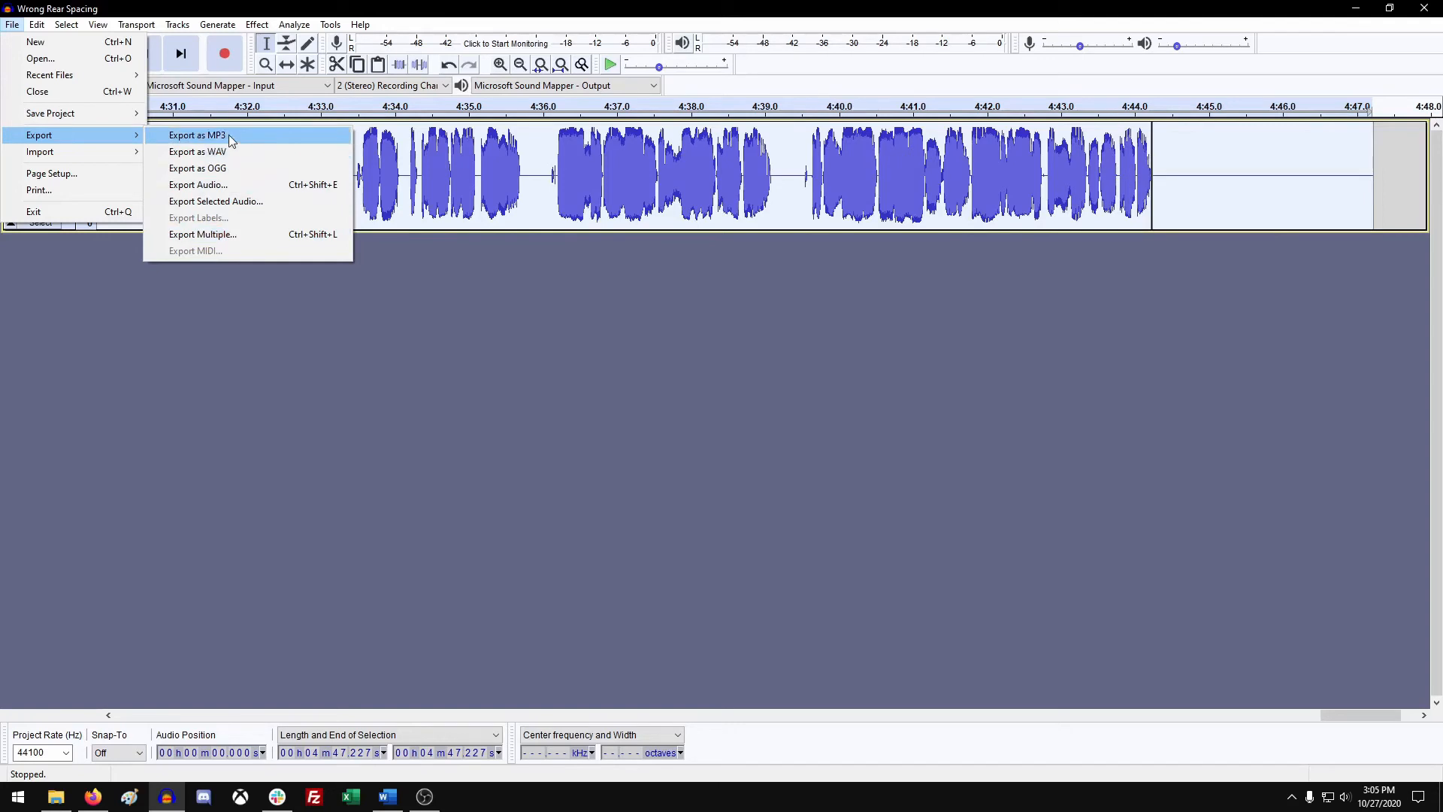
{"action": "left_click", "coordinate": [197, 135]}
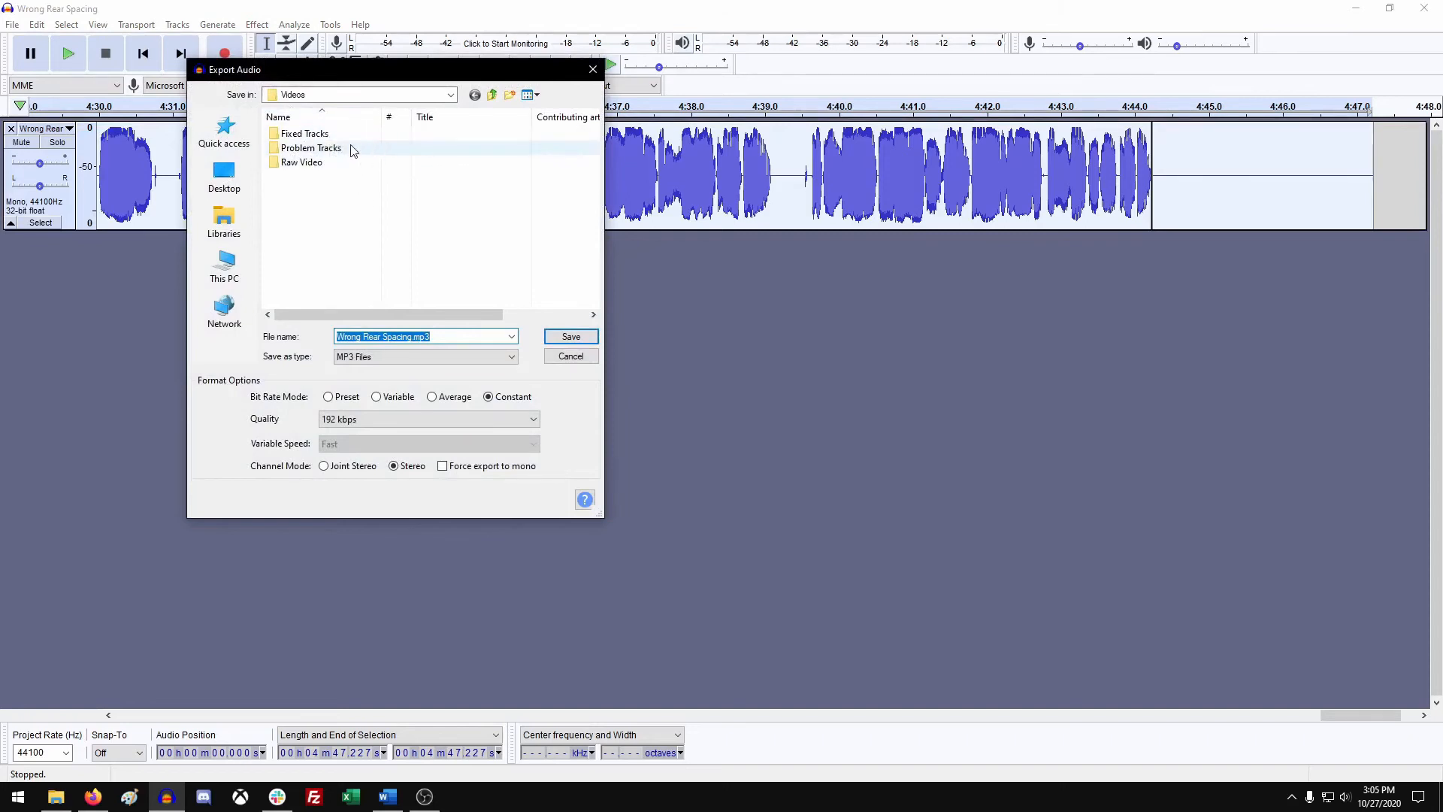
Target Videos > Fixed Tracks and rename the export to 'Wrong Rear Spacing-fixed.mp3'
{"action": "double_click", "coordinate": [310, 148]}
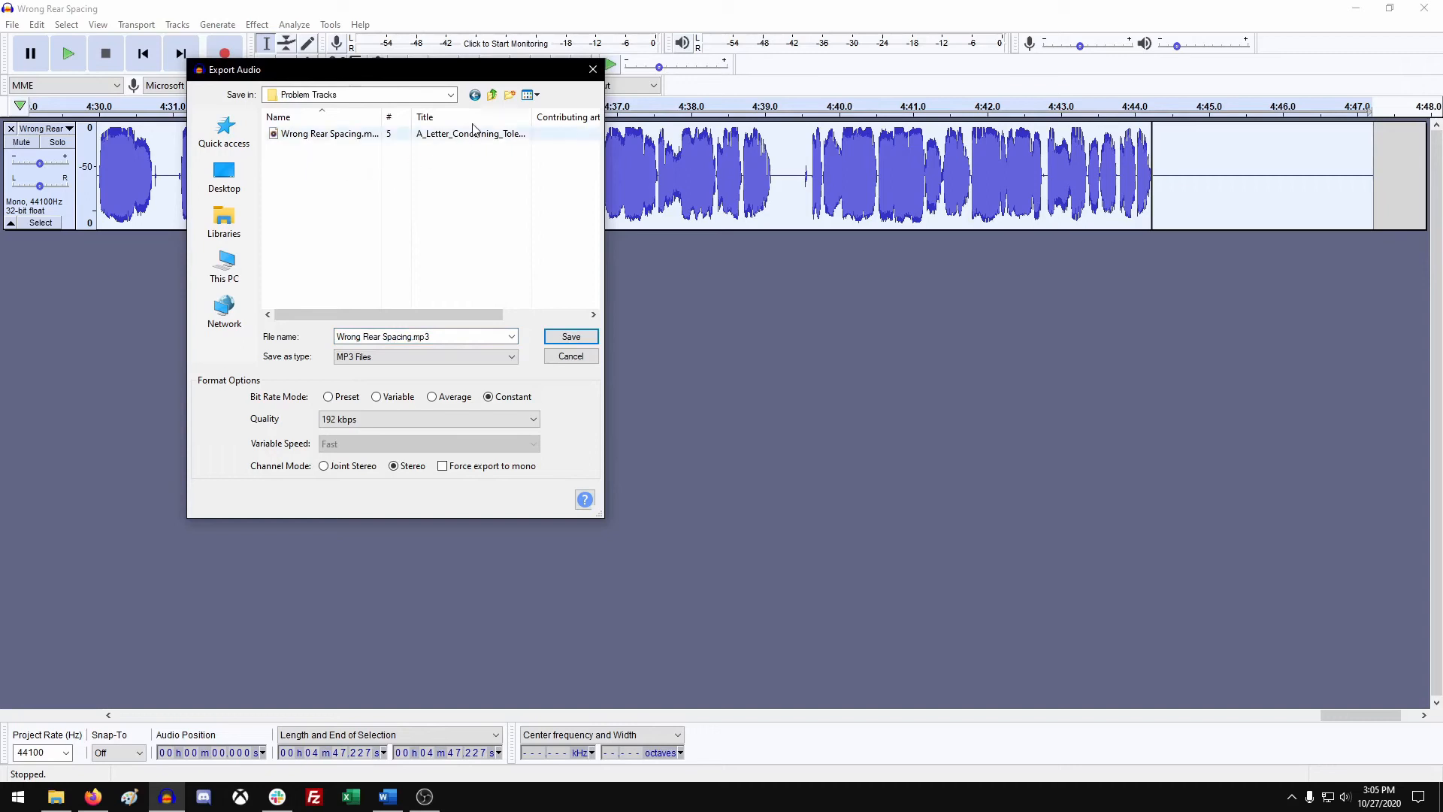
{"action": "left_click", "coordinate": [492, 94]}
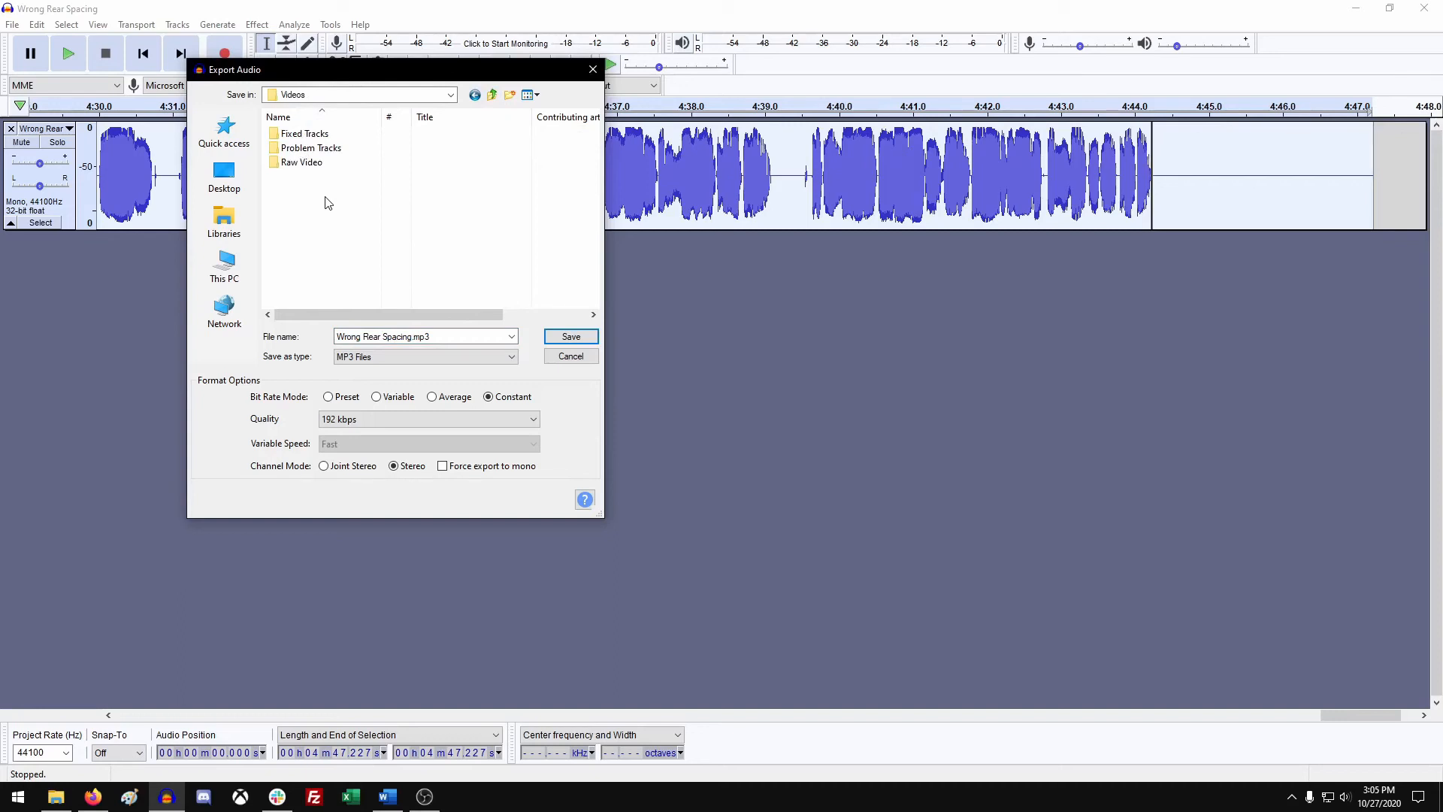
{"action": "mouse_move", "coordinate": [331, 200]}
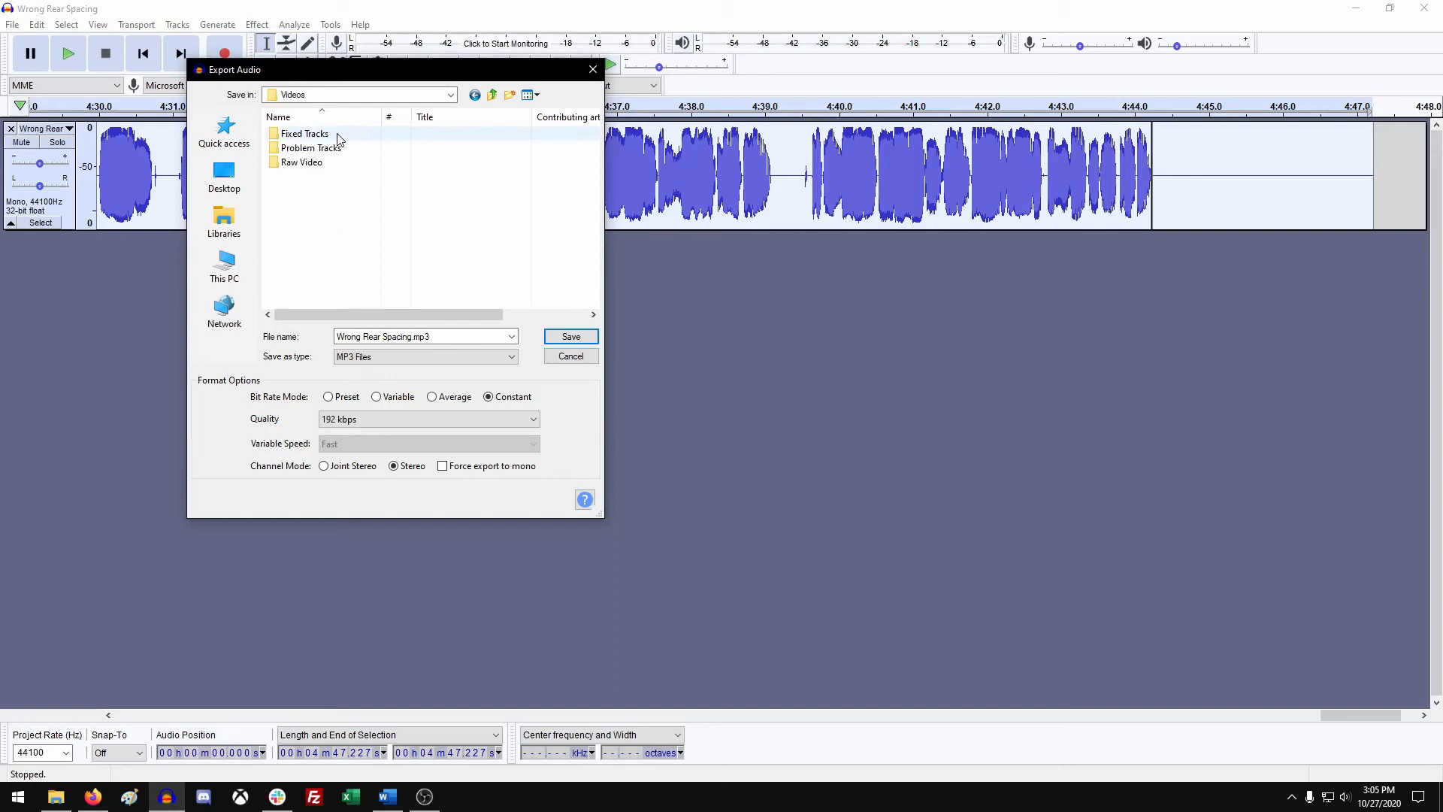
{"action": "mouse_move", "coordinate": [339, 142]}
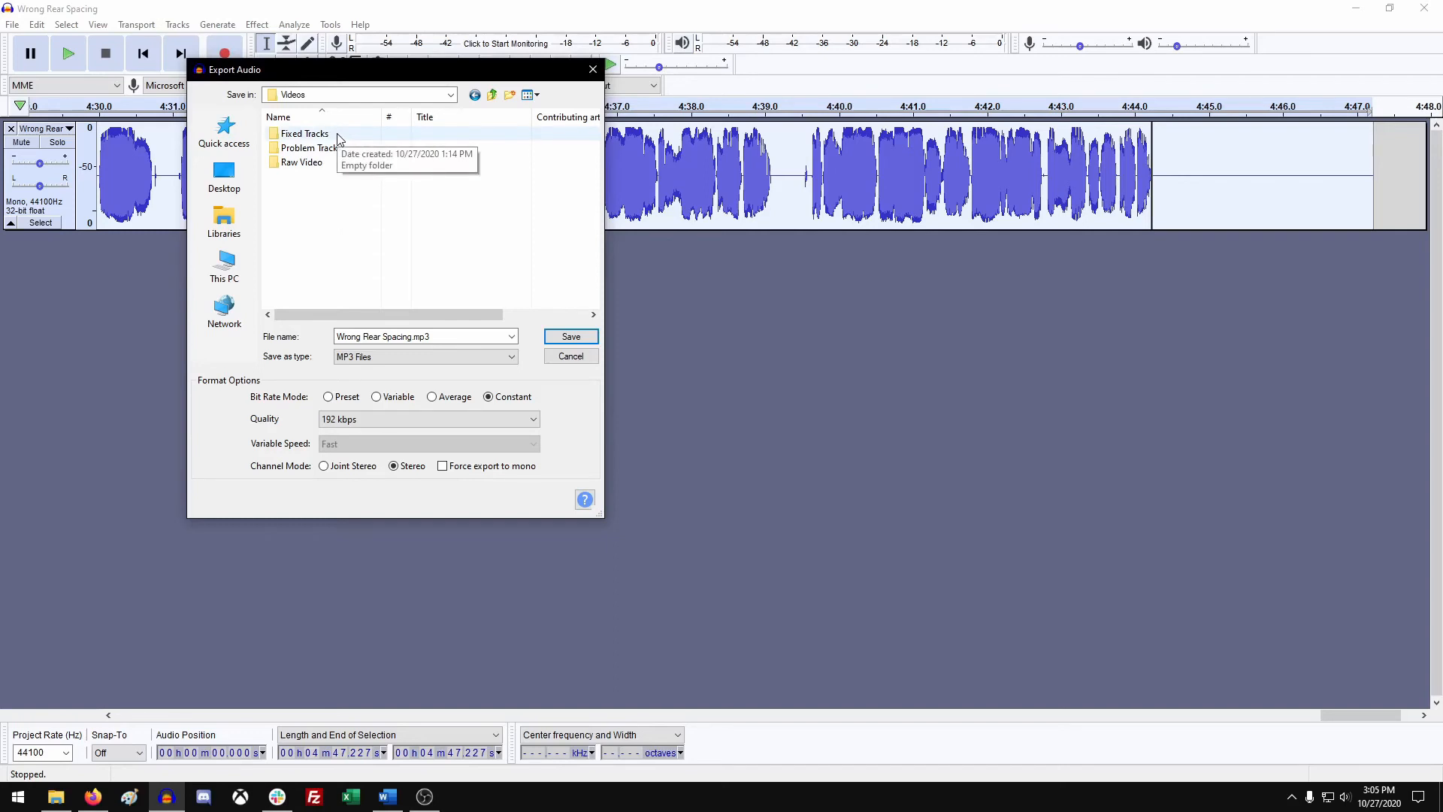
{"action": "double_click", "coordinate": [303, 133]}
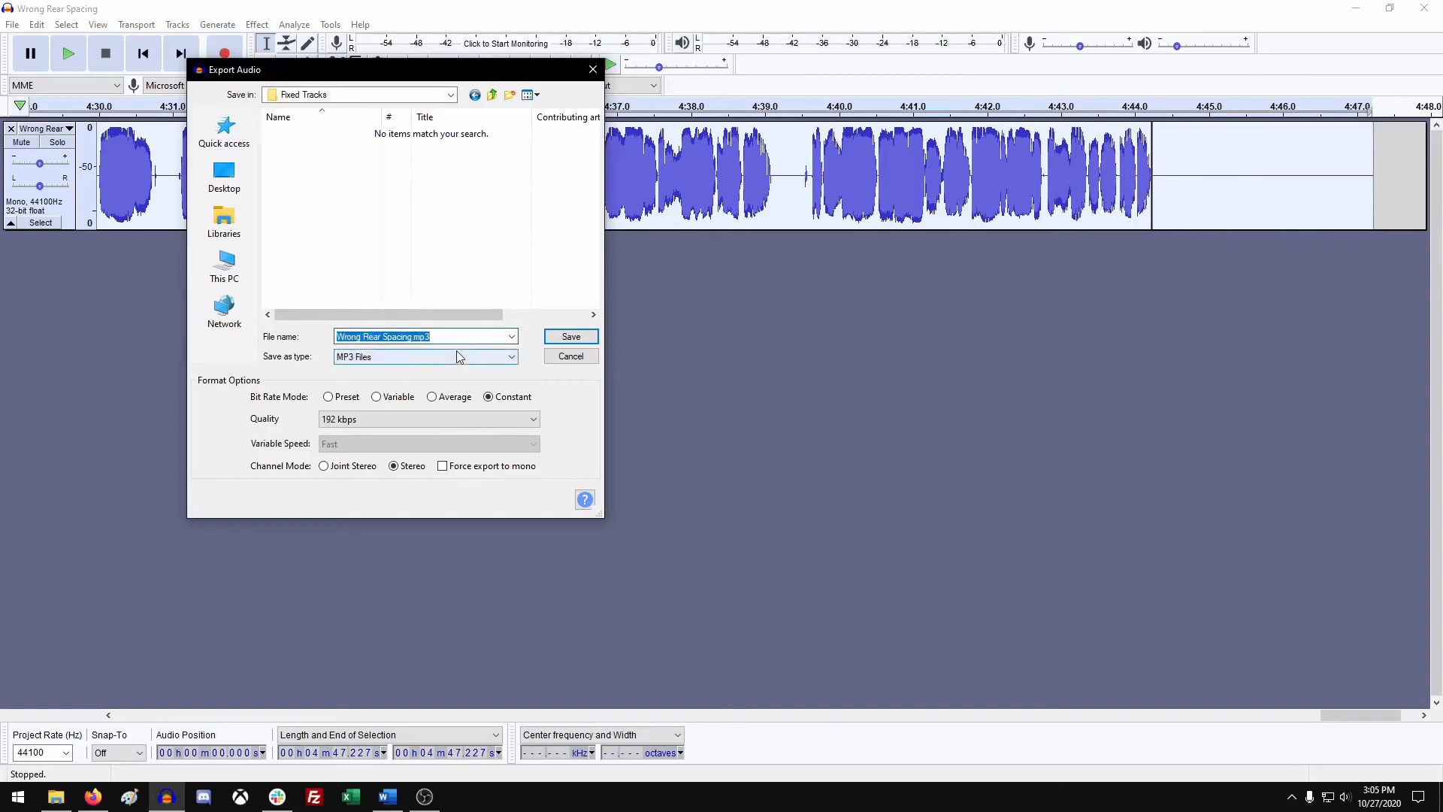
{"action": "left_click", "coordinate": [446, 337]}
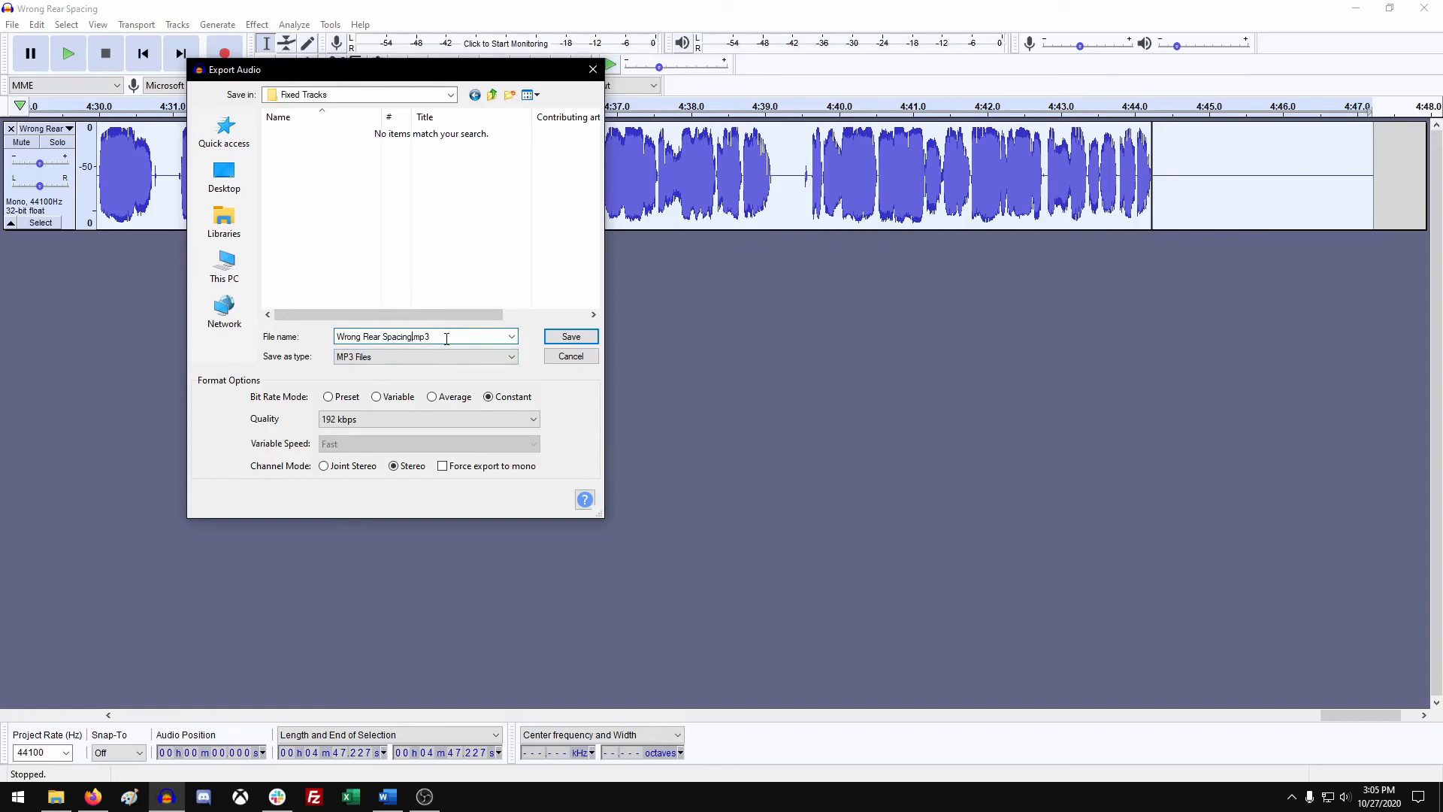
{"action": "type", "text": "-fixed"}
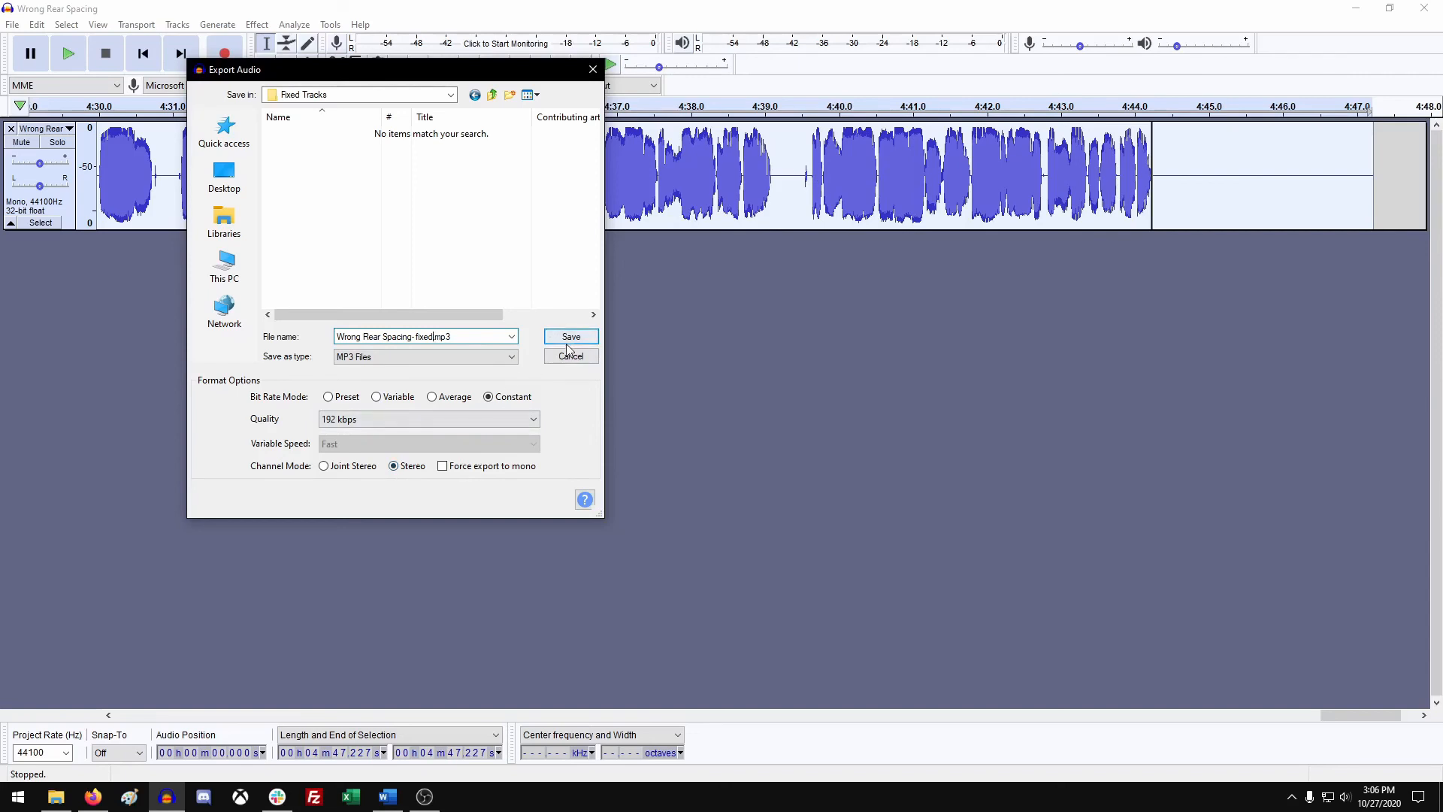
Save the fixed MP3 and import the original Problem Tracks MP3 as a second track
{"action": "left_click", "coordinate": [571, 336]}
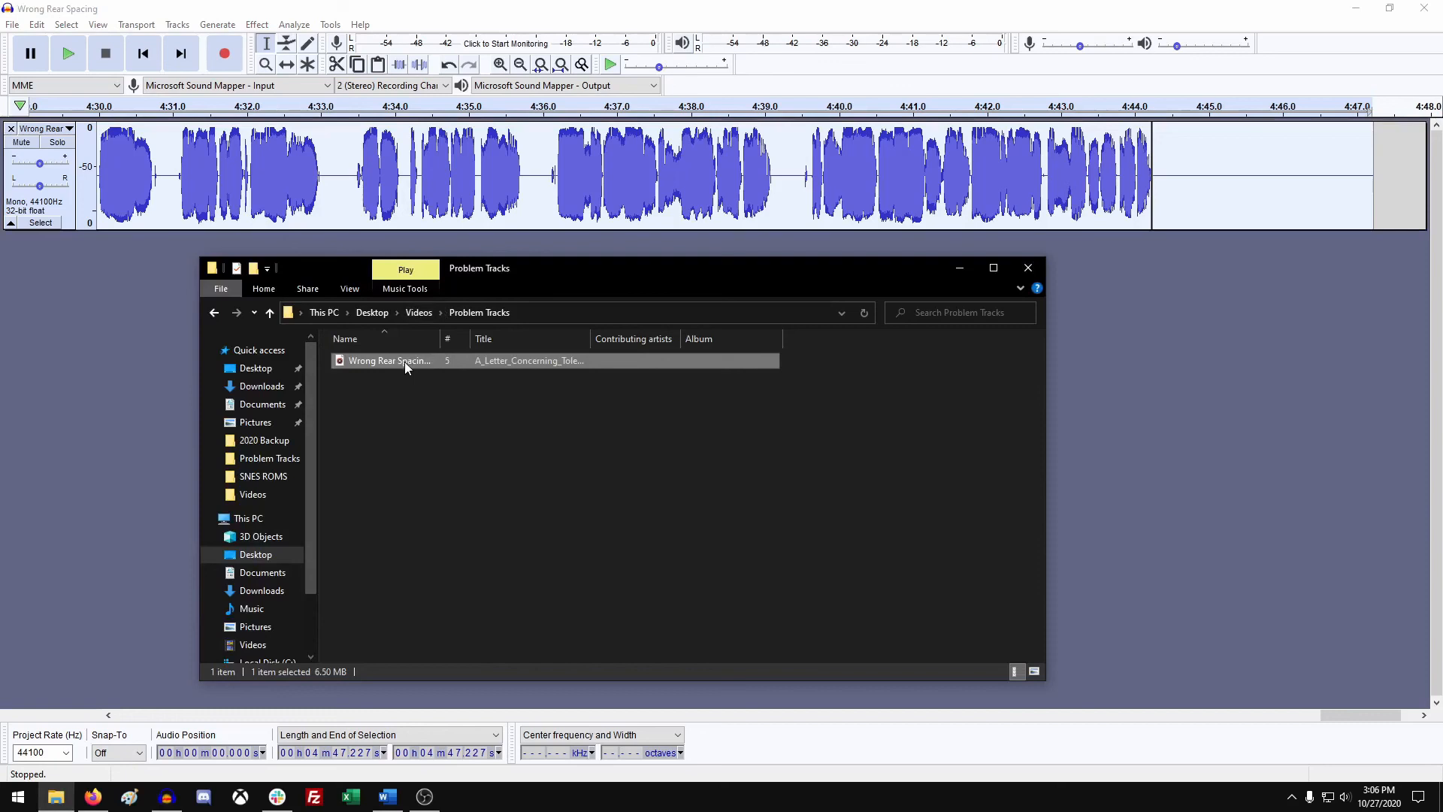
{"action": "left_click_drag", "start_coordinate": [389, 360], "coordinate": [120, 360]}
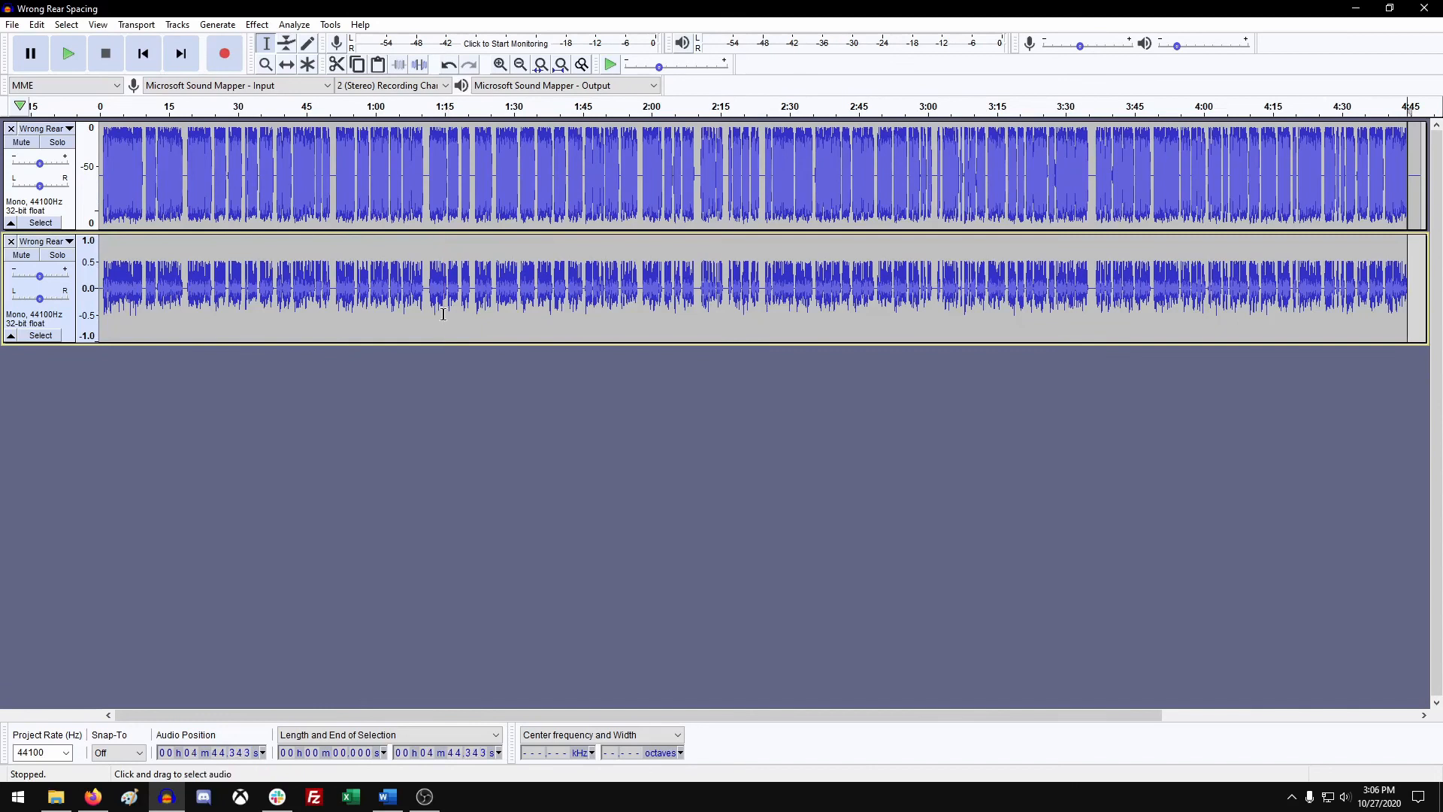
{"action": "mouse_move", "coordinate": [1393, 274]}
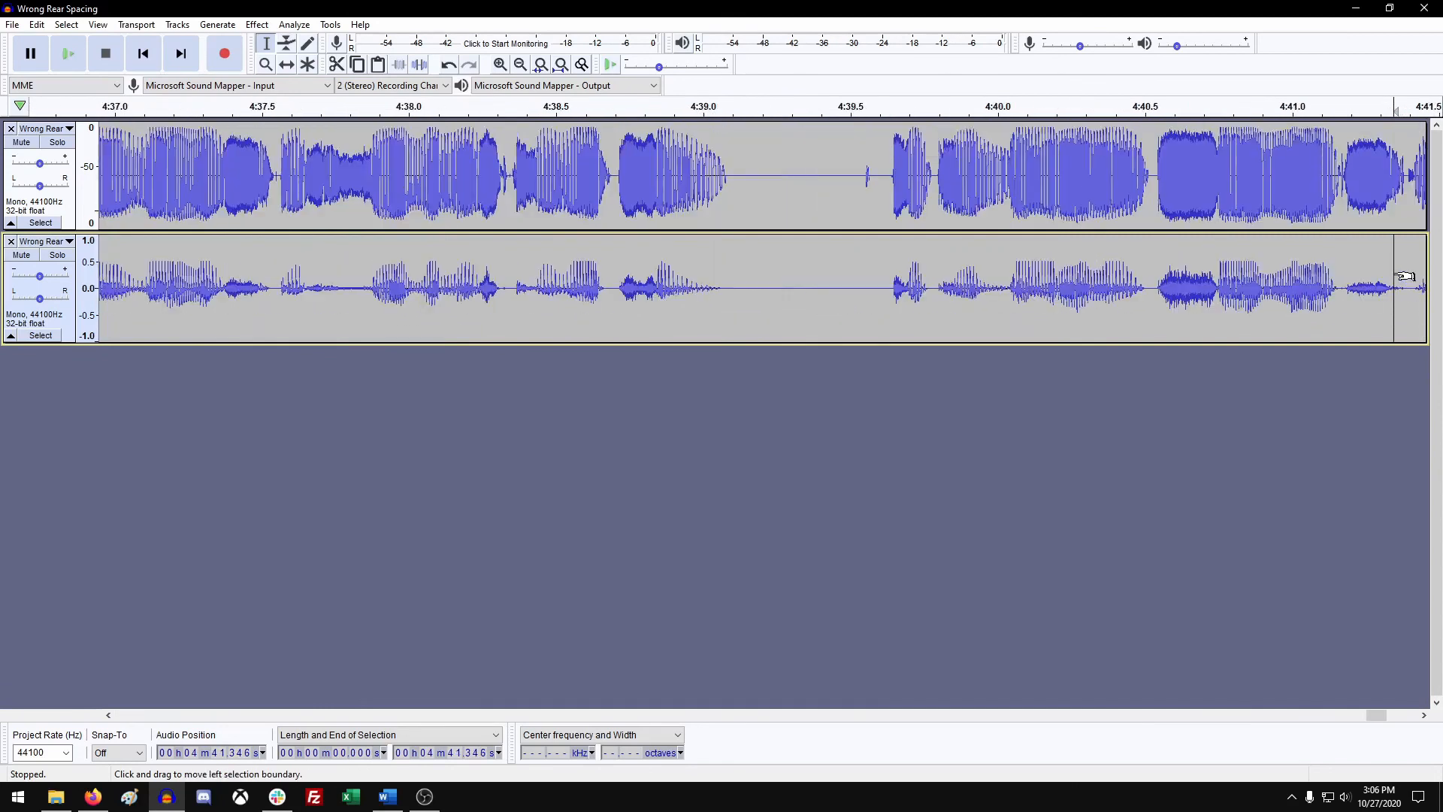
{"action": "left_click", "coordinate": [847, 284]}
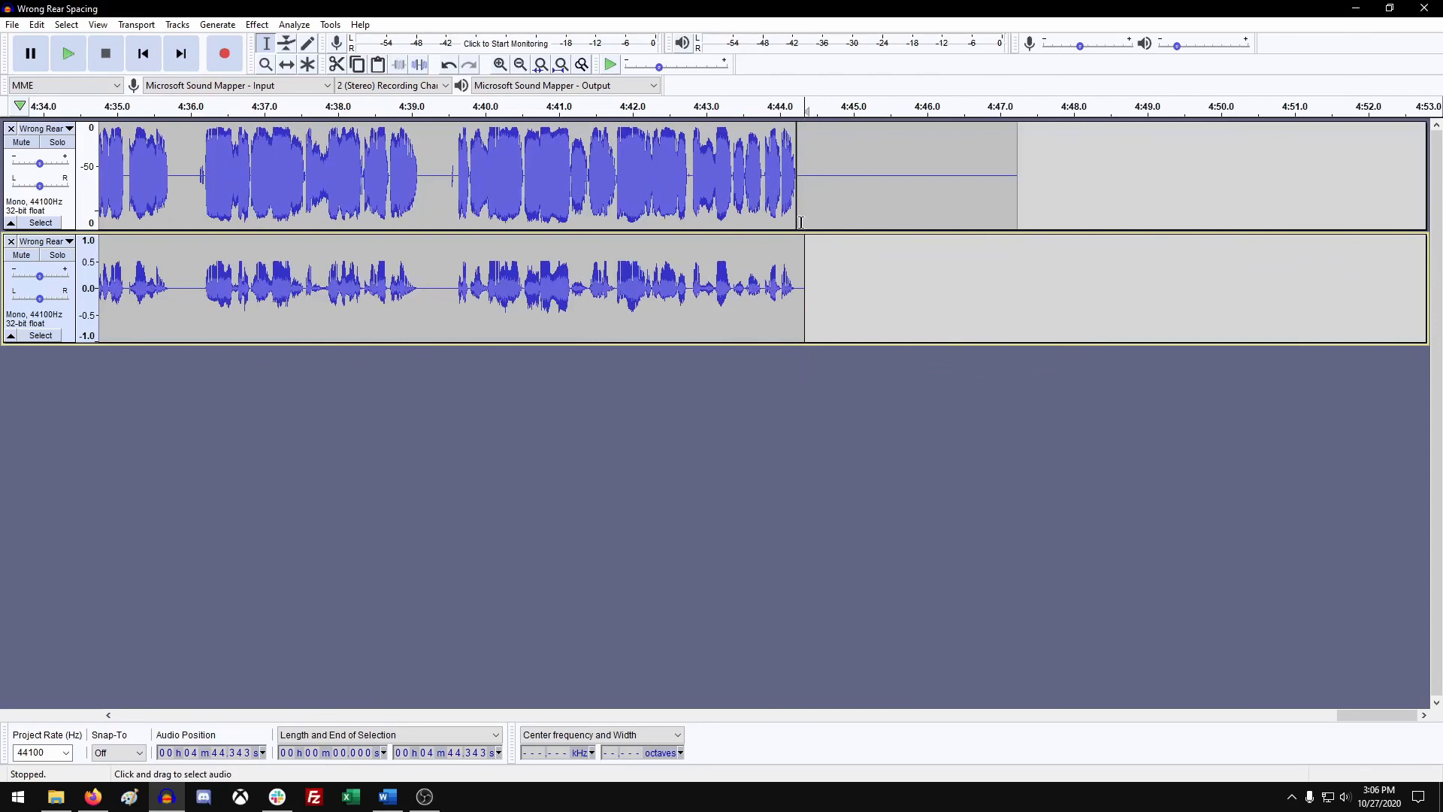
{"action": "mouse_move", "coordinate": [555, 490]}
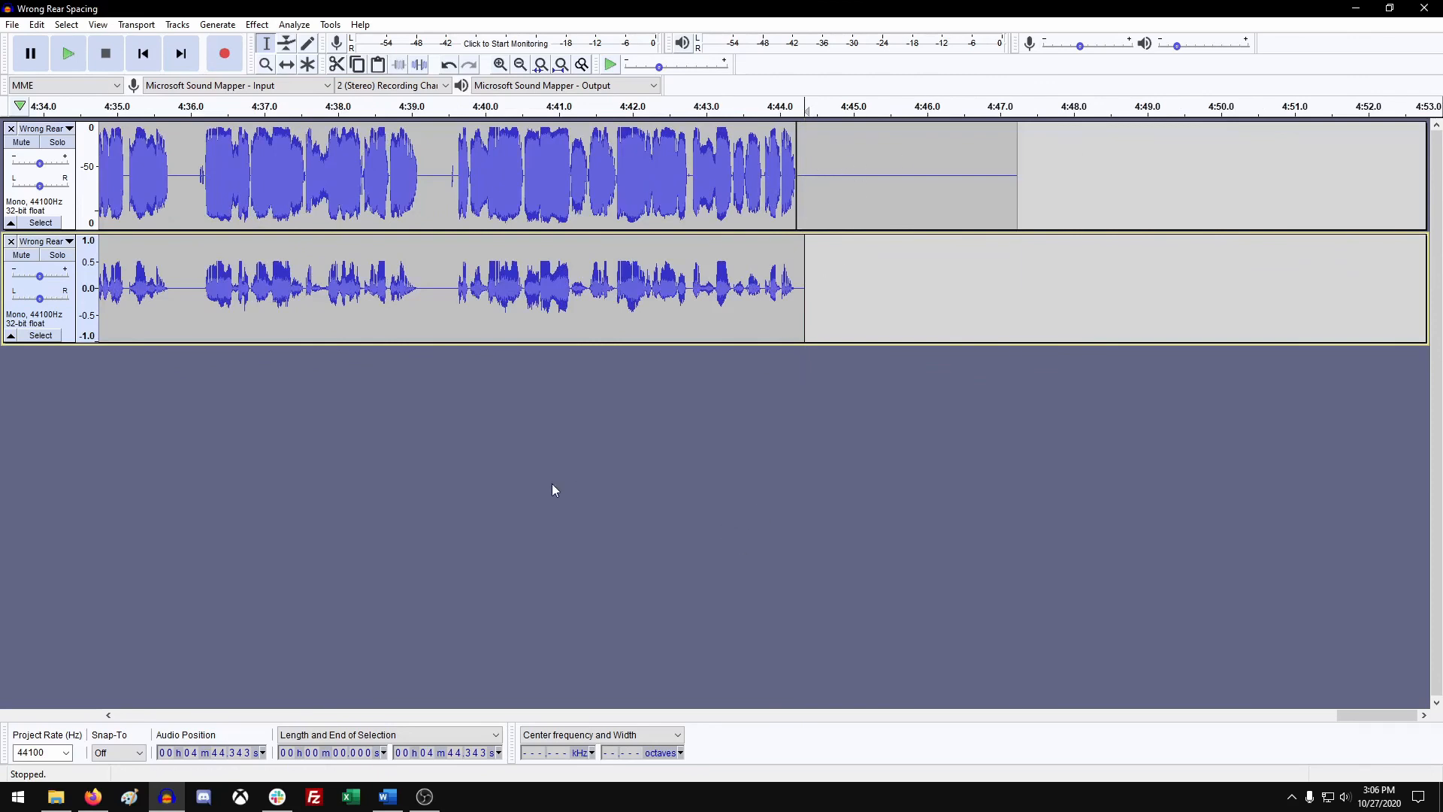